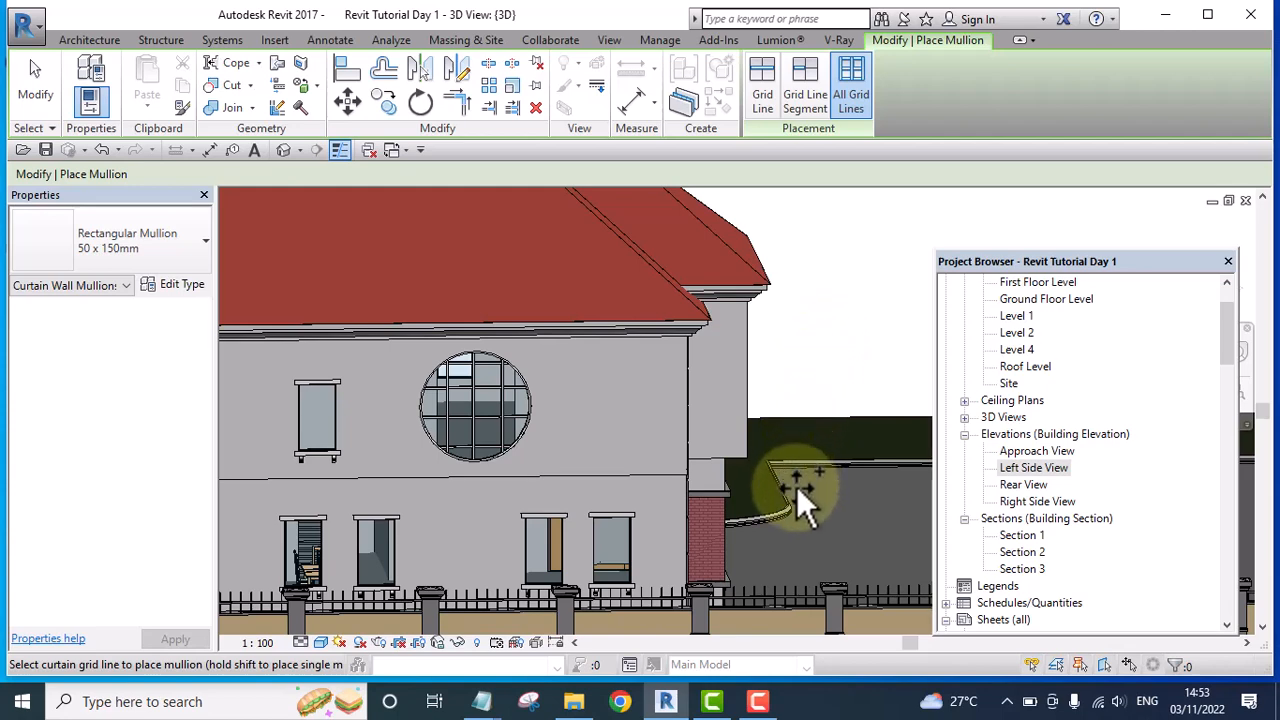
pyautogui.moveTo(525, 500)
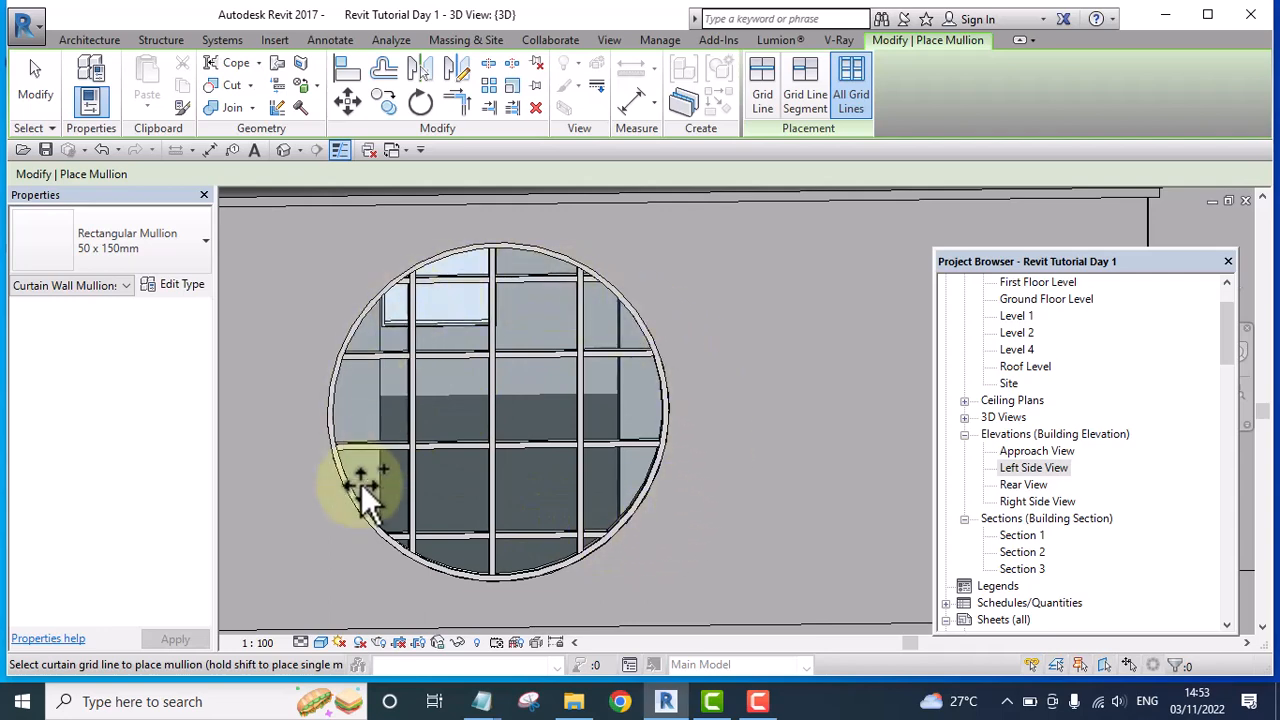
pyautogui.moveTo(505, 380)
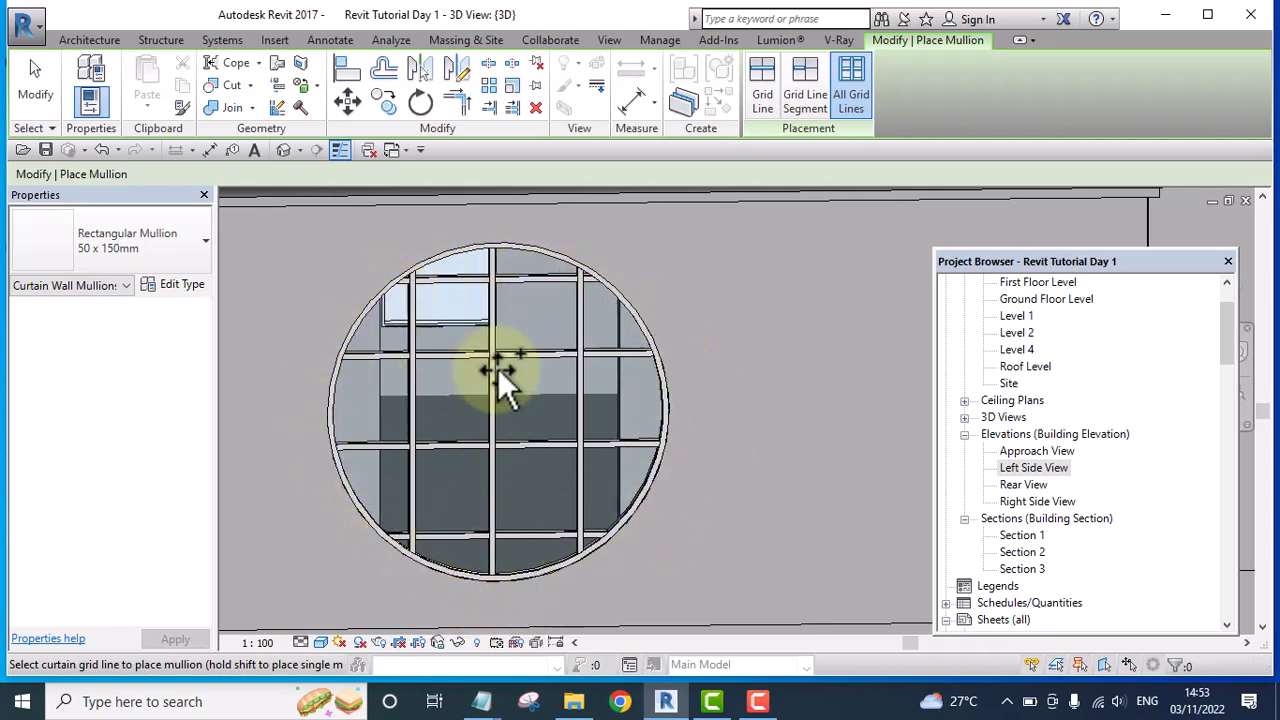
pyautogui.moveTo(460, 500)
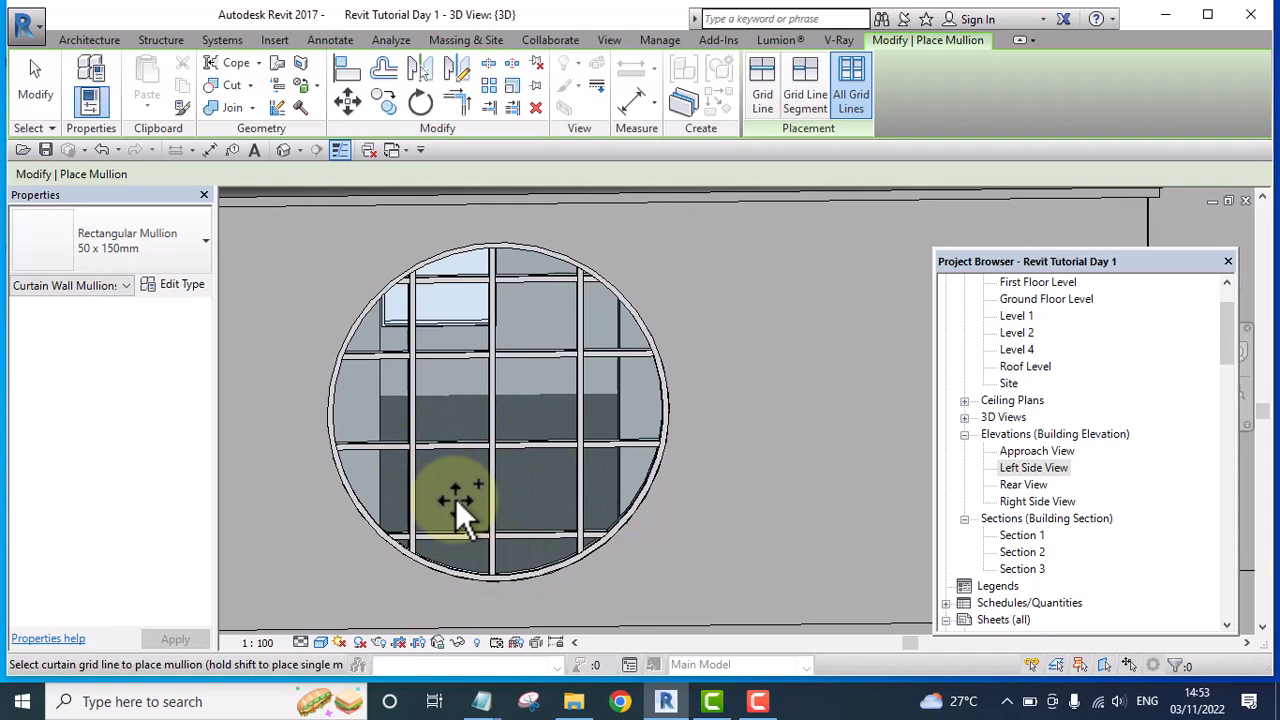
pyautogui.moveTo(390, 355)
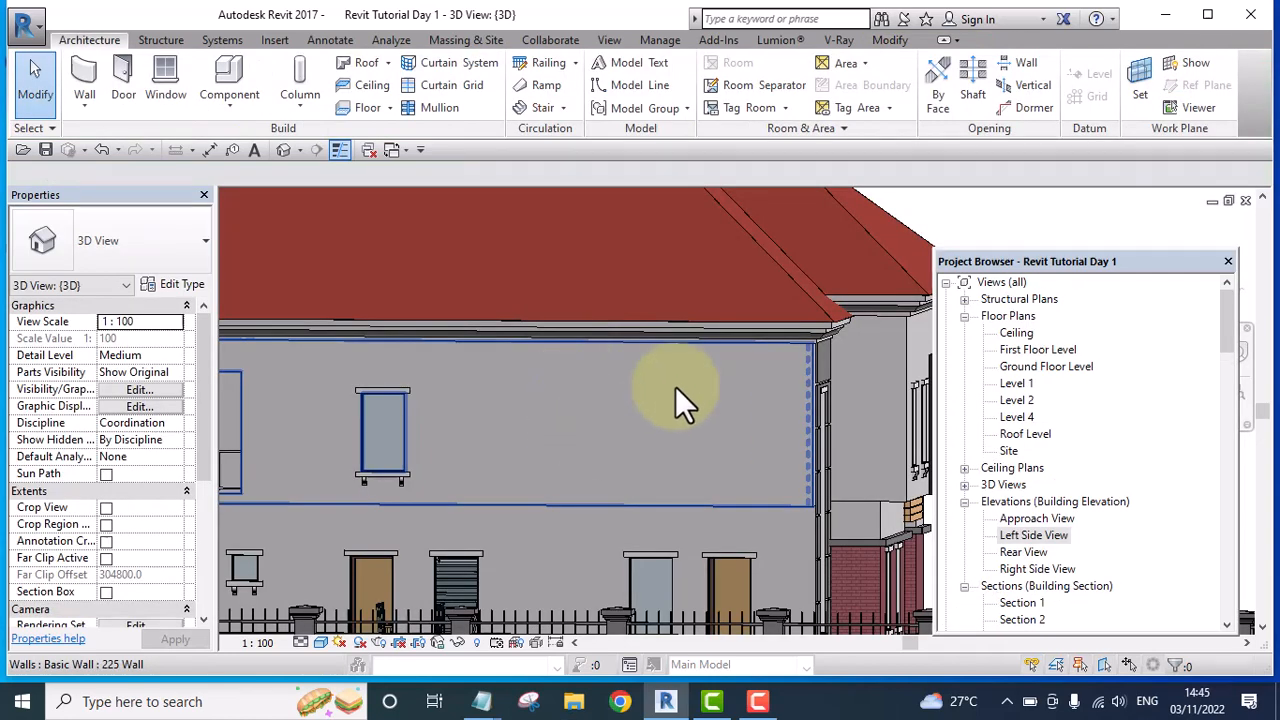
pyautogui.moveTo(615, 470)
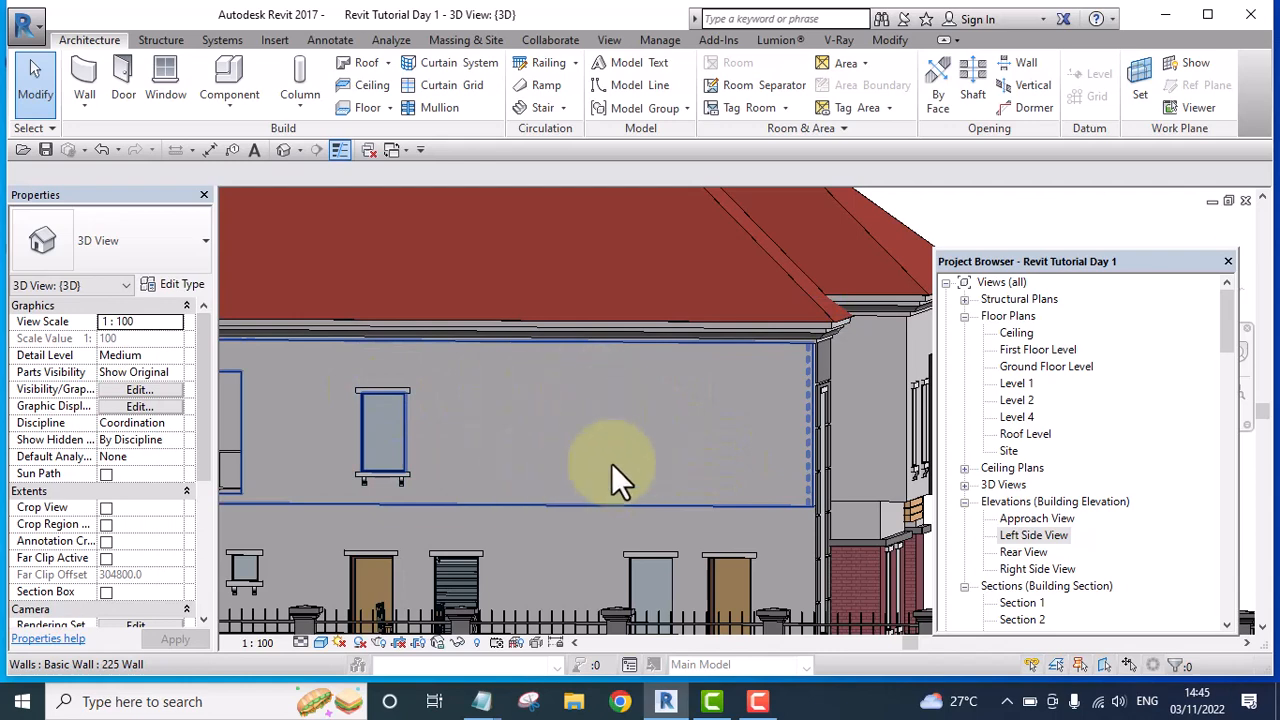
pyautogui.moveTo(690, 430)
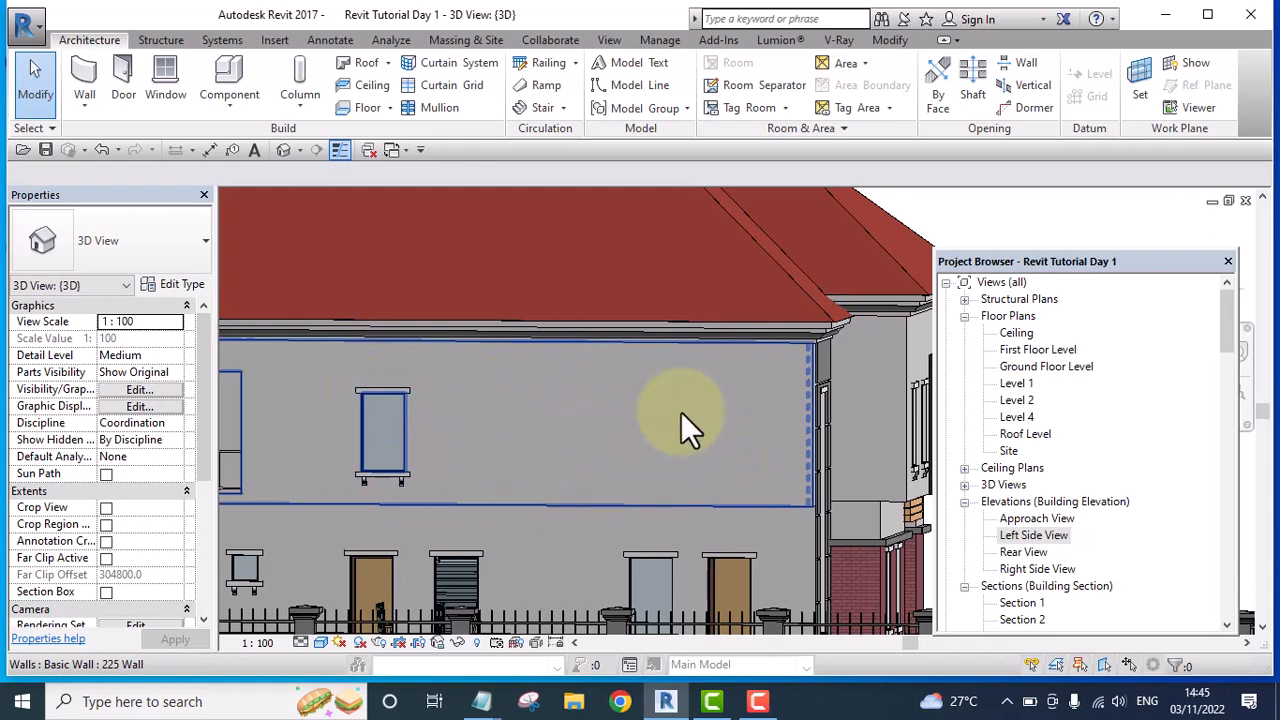
pyautogui.moveTo(750, 455)
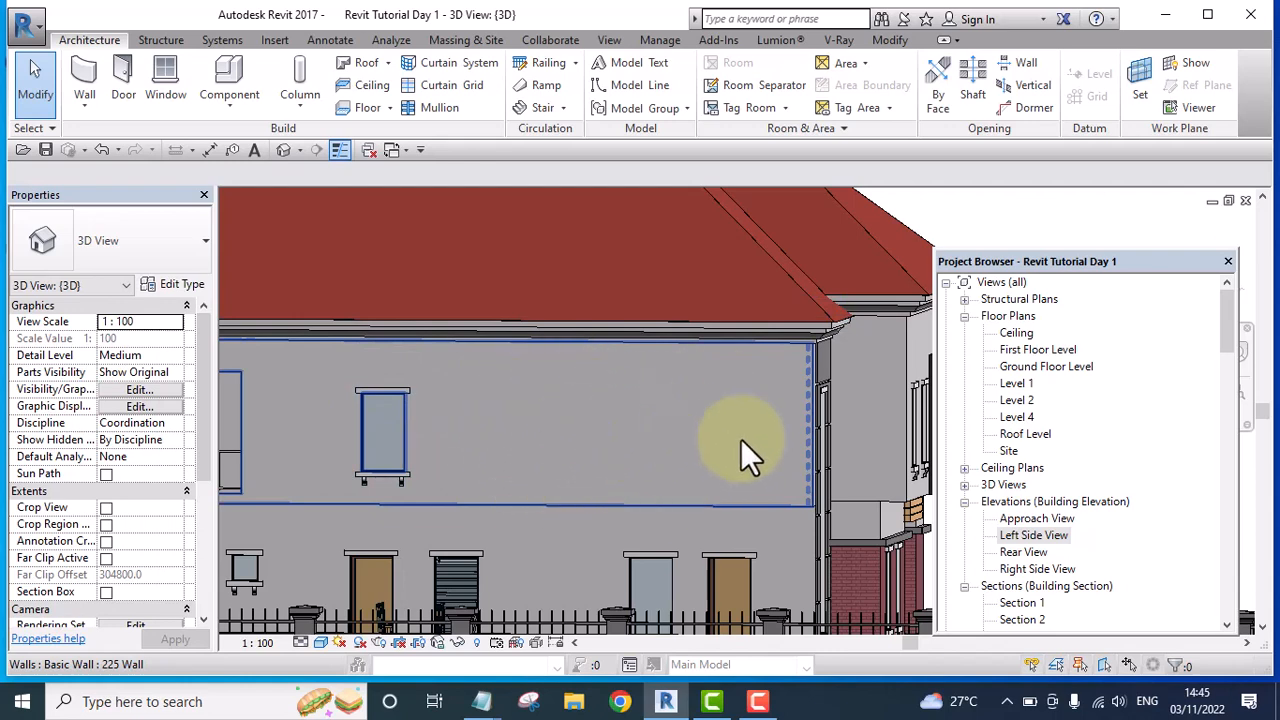
# - Open the First Floor Level floor plan and start the Wall tool
pyautogui.doubleClick(1037, 349)
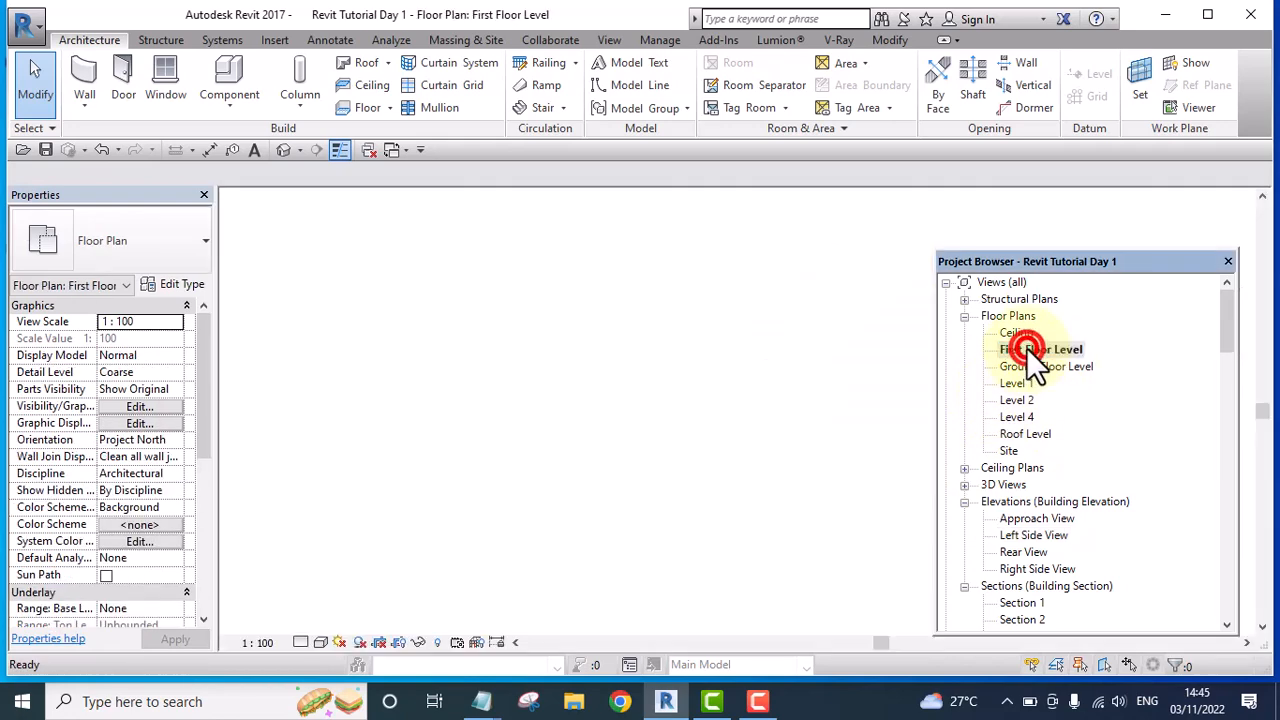
pyautogui.doubleClick(1040, 349)
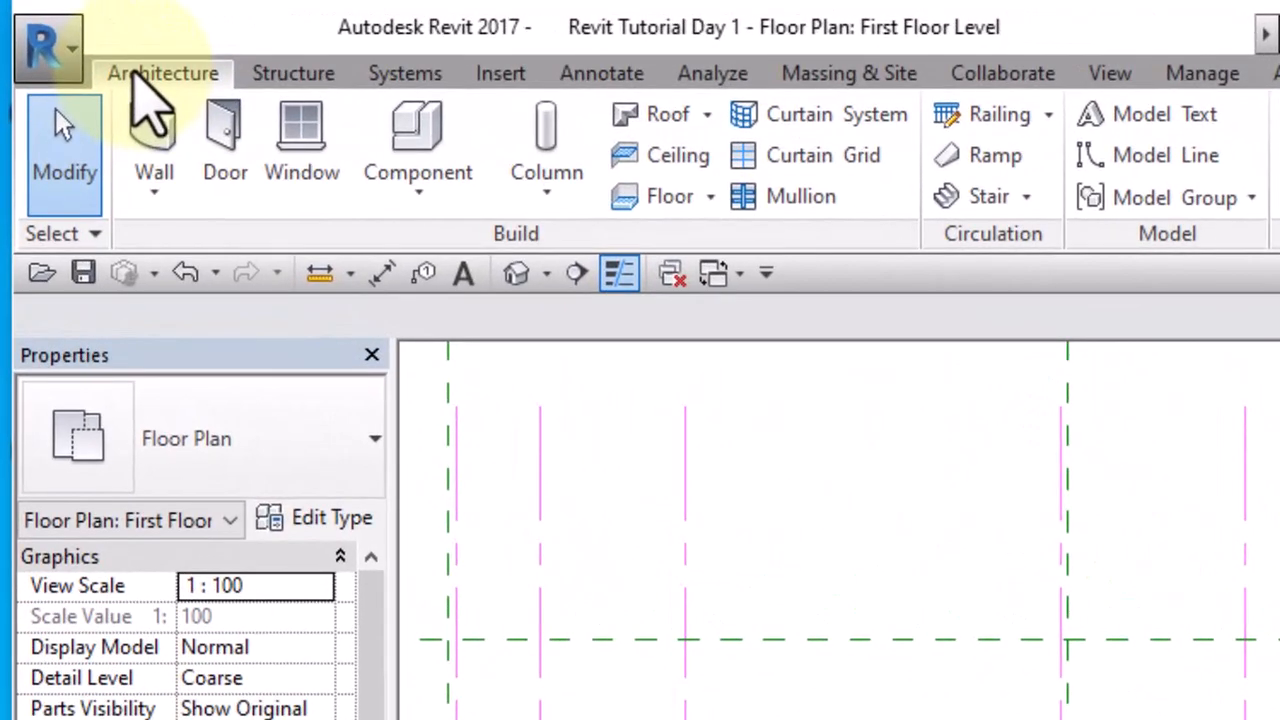
pyautogui.moveTo(154, 150)
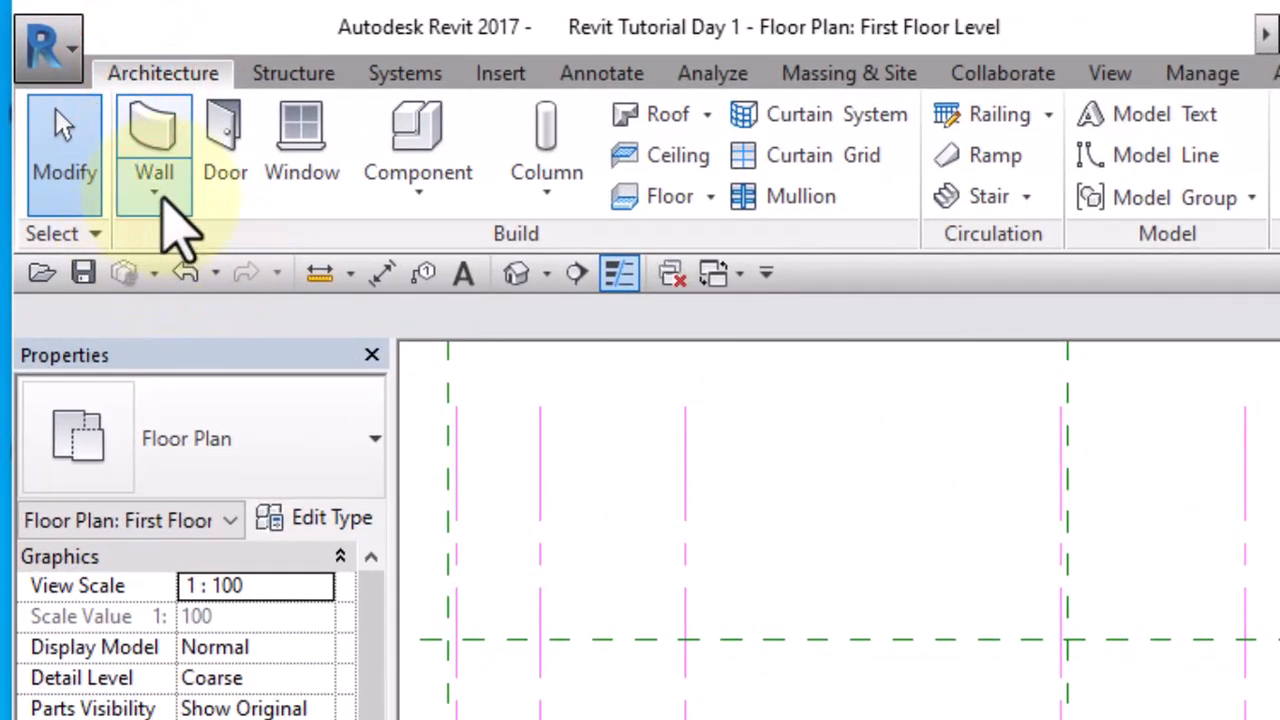
pyautogui.click(154, 185)
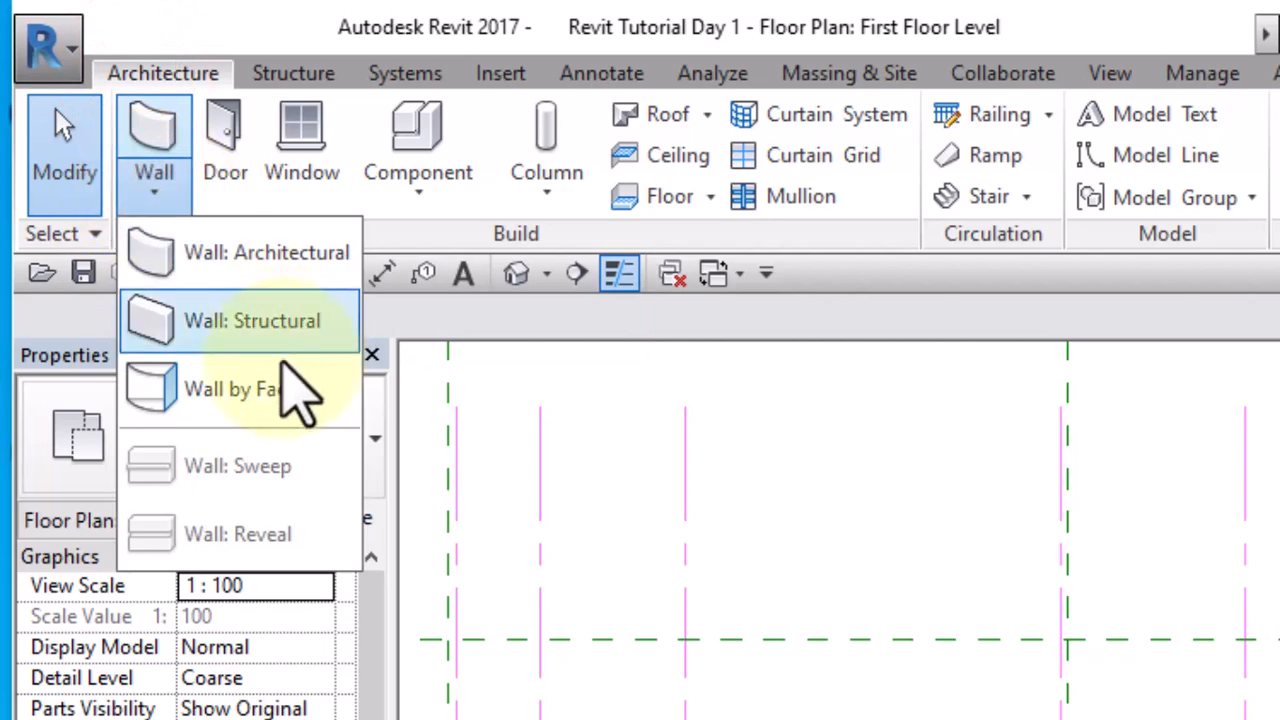
pyautogui.moveTo(267, 252)
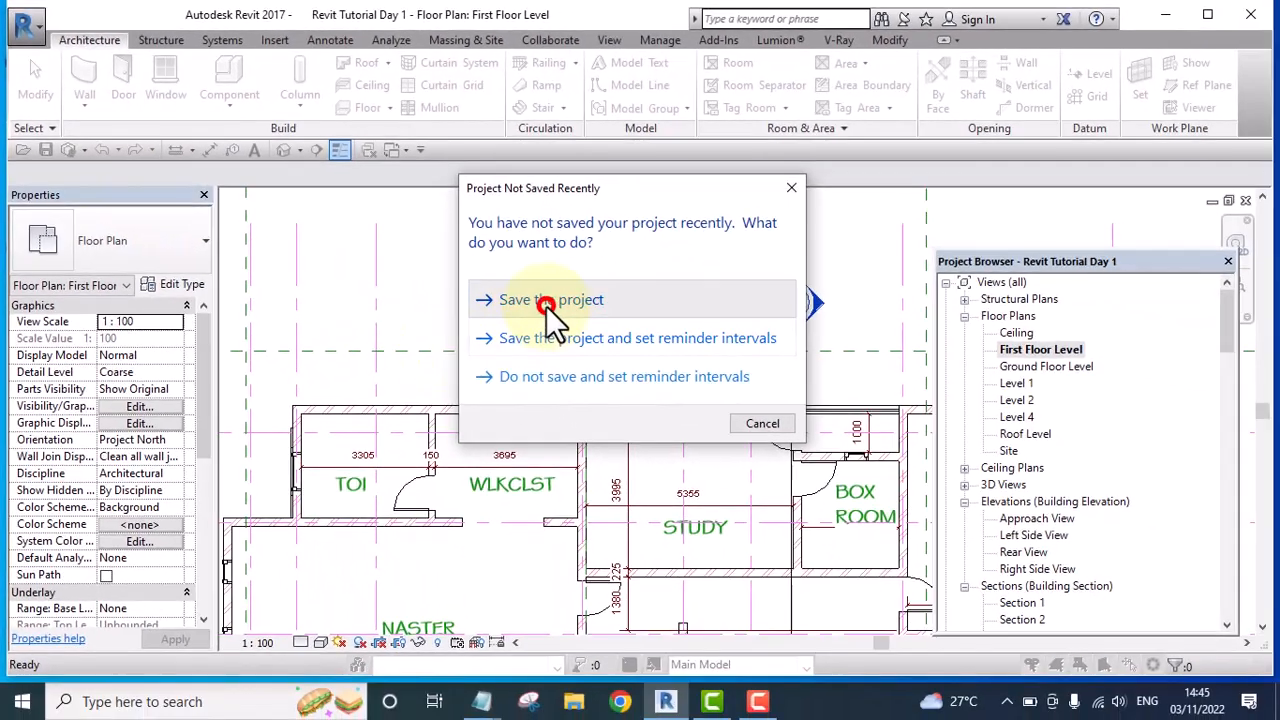
# - Save the project at the reminder, then pick the Curtain Wall type in the Type Selector
pyautogui.click(550, 299)
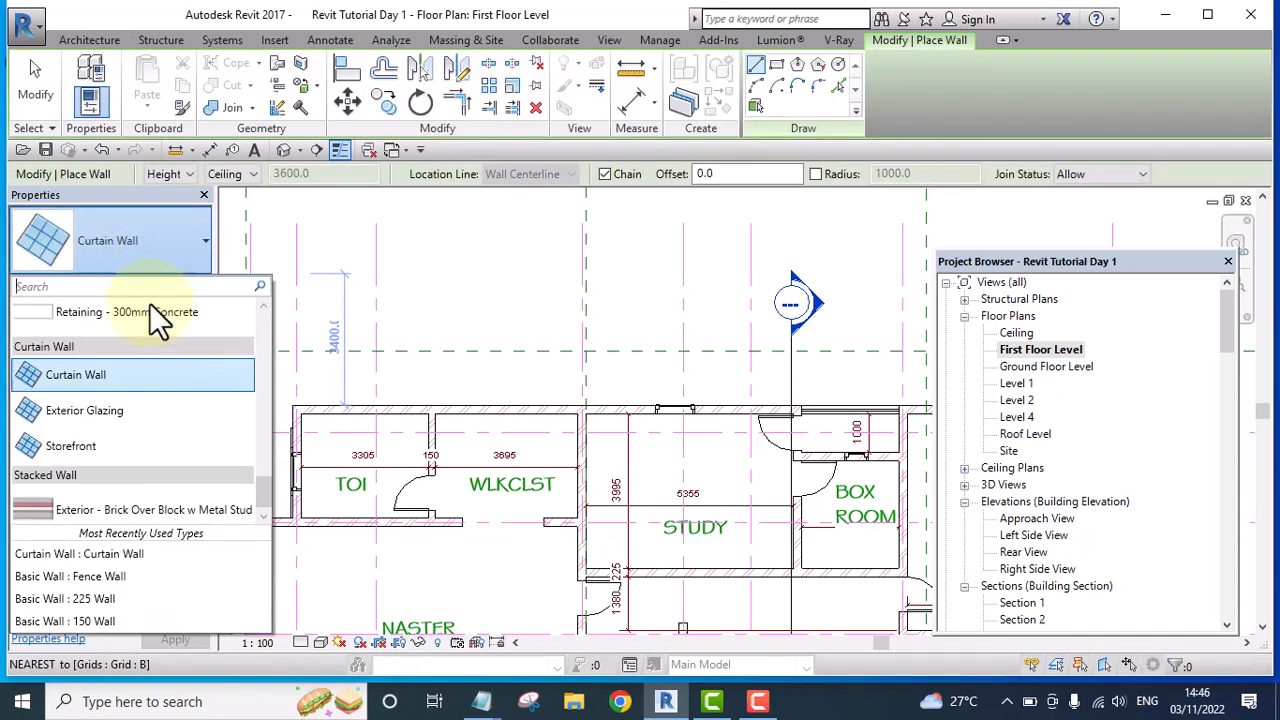
pyautogui.scroll(-3)
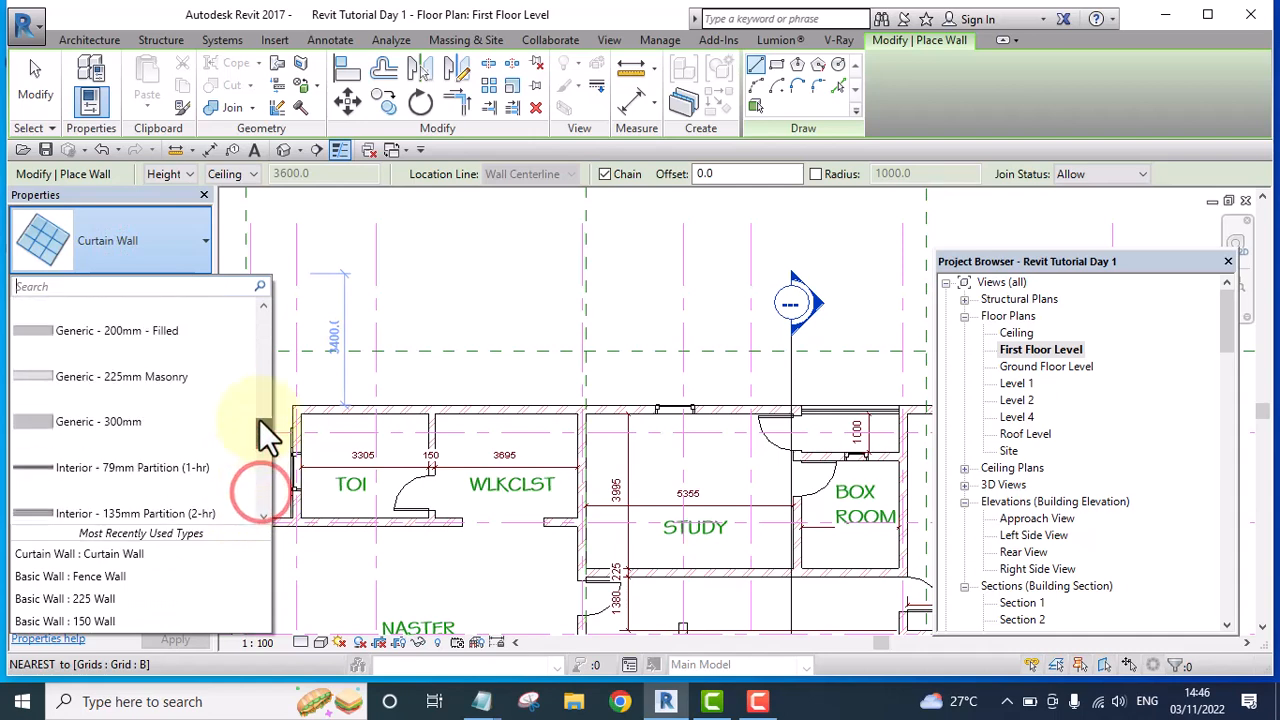
pyautogui.scroll(3)
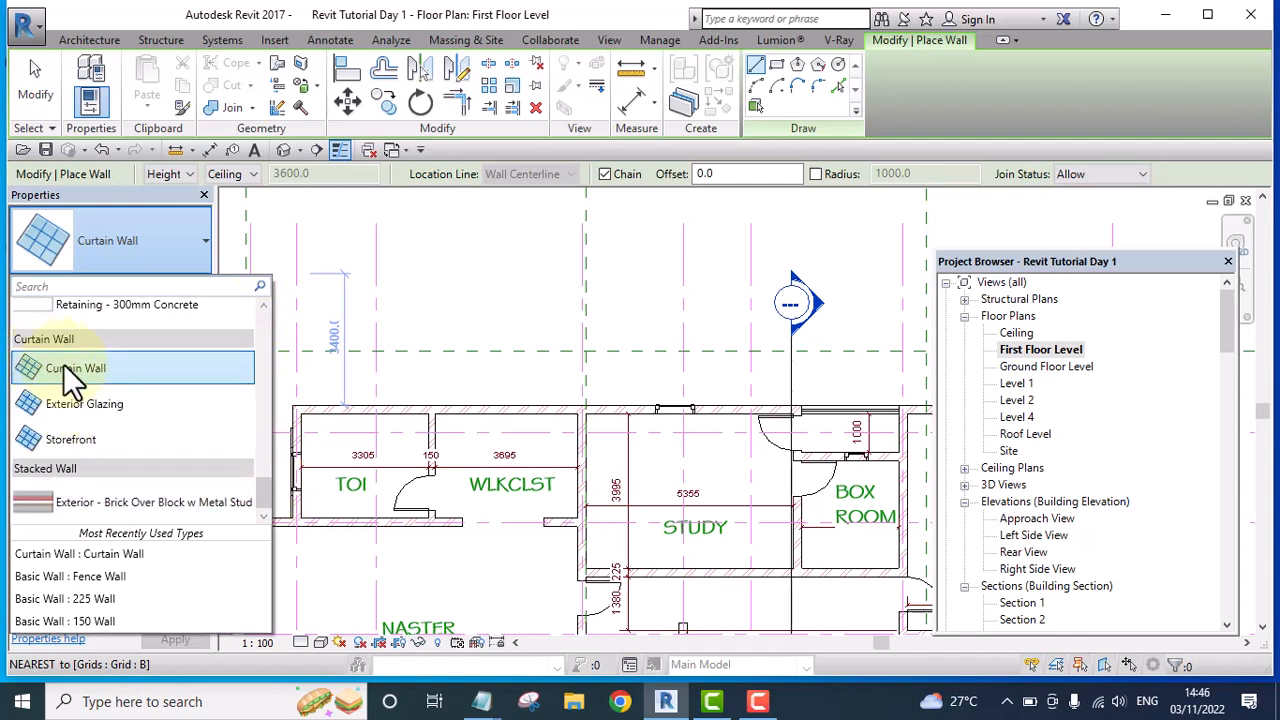
pyautogui.click(75, 368)
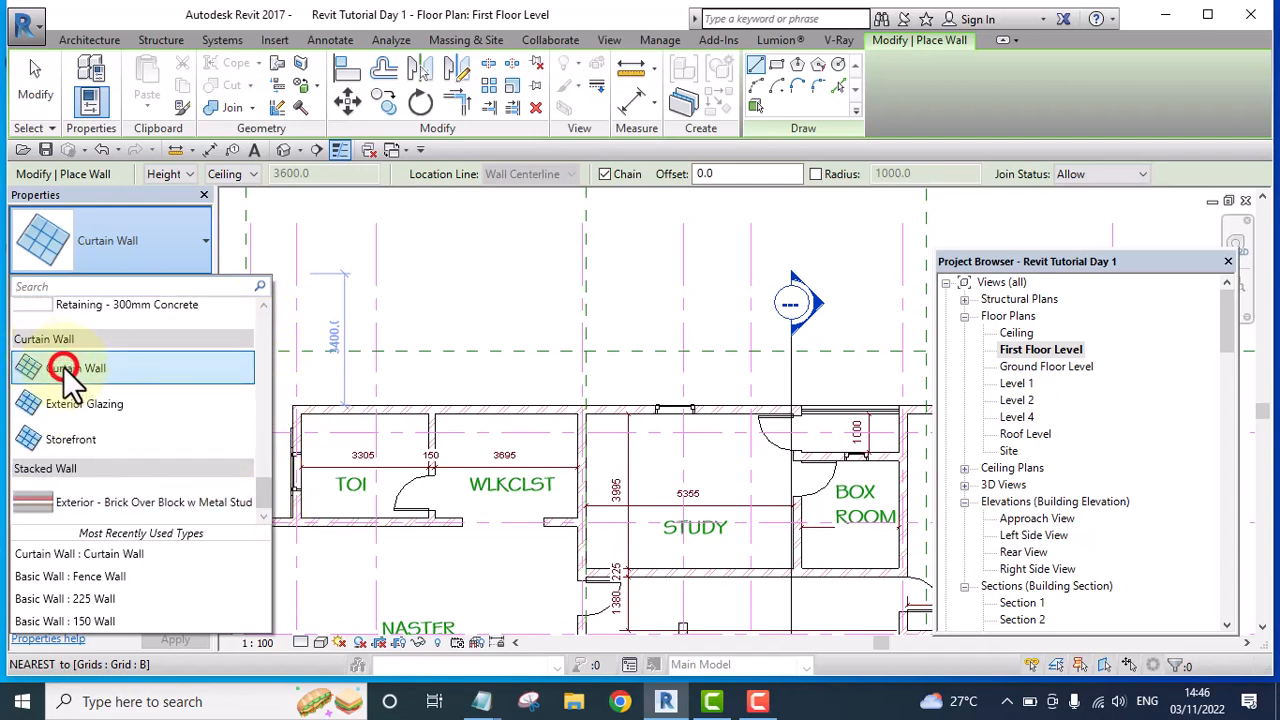
pyautogui.click(75, 368)
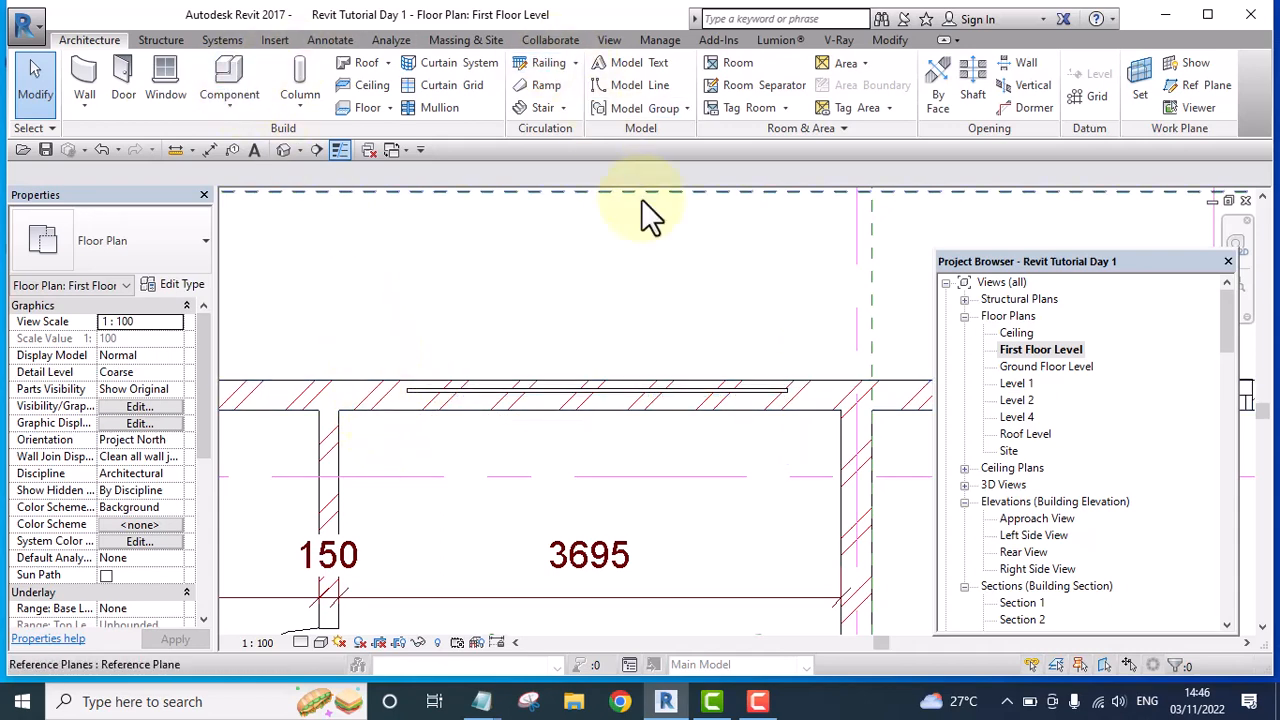
pyautogui.moveTo(888, 40)
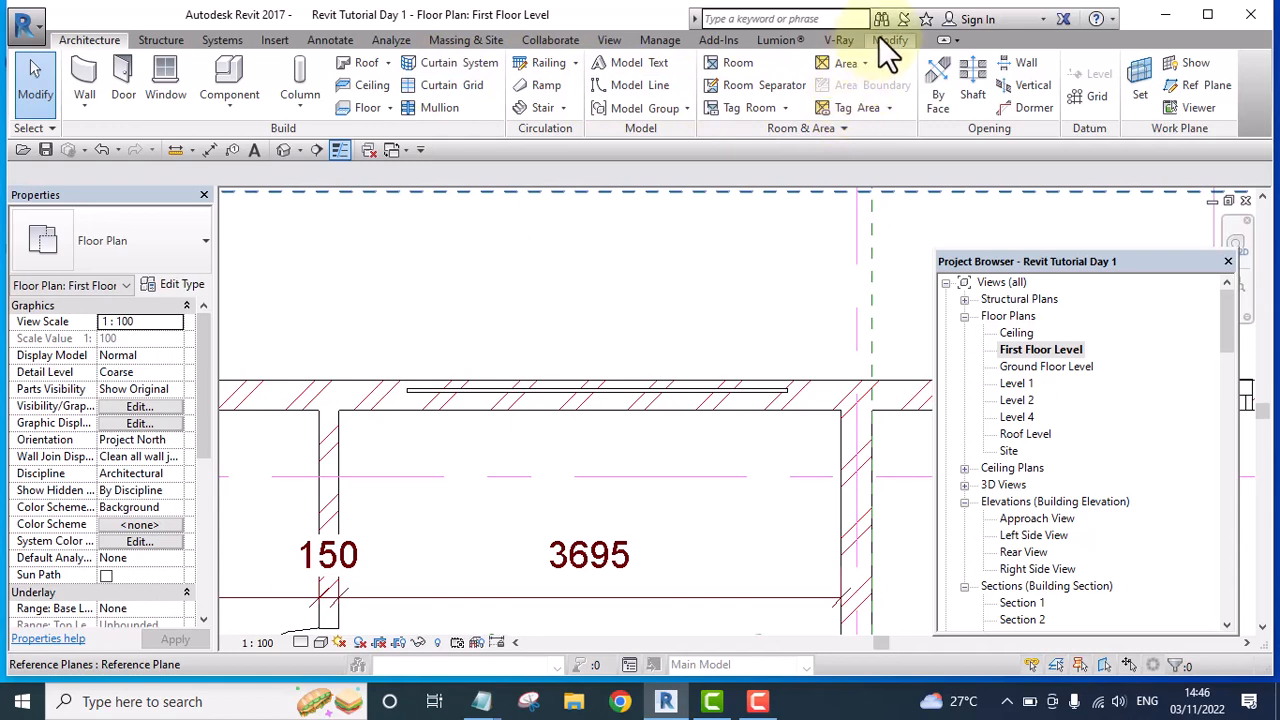
# - Select the newly drawn curtain wall and start the Cut Geometry tool
pyautogui.click(889, 40)
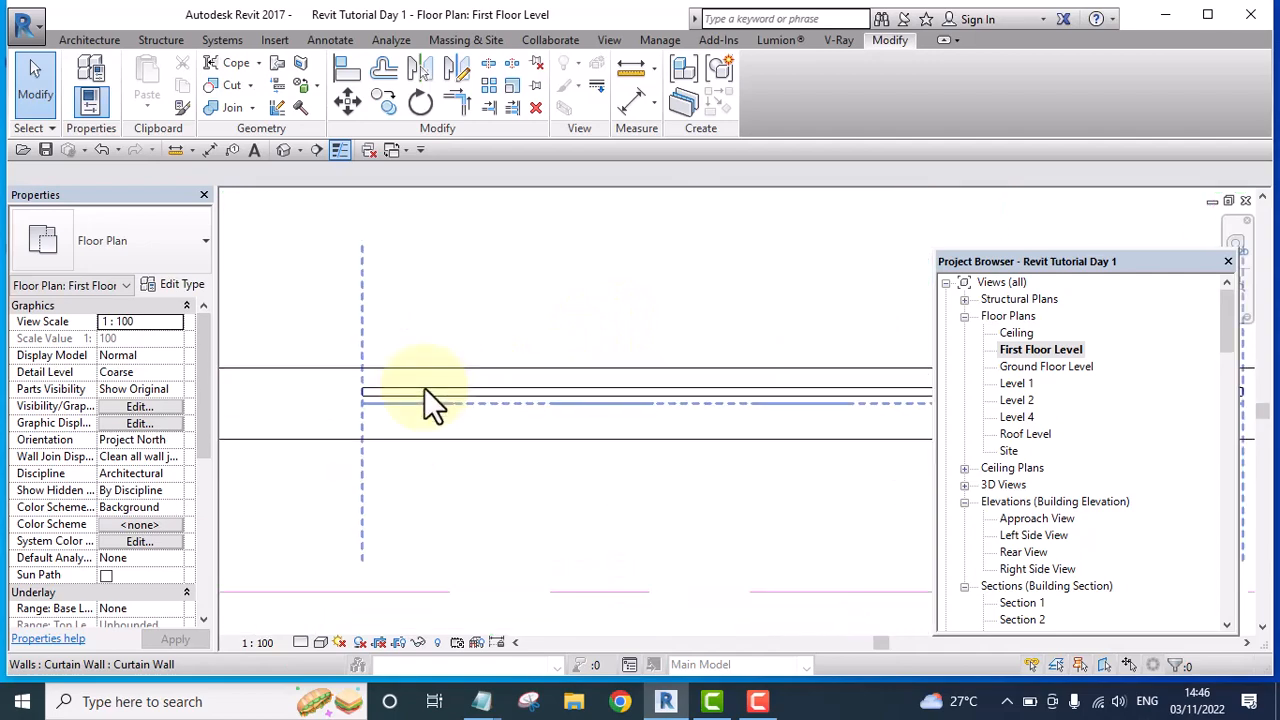
pyautogui.click(430, 403)
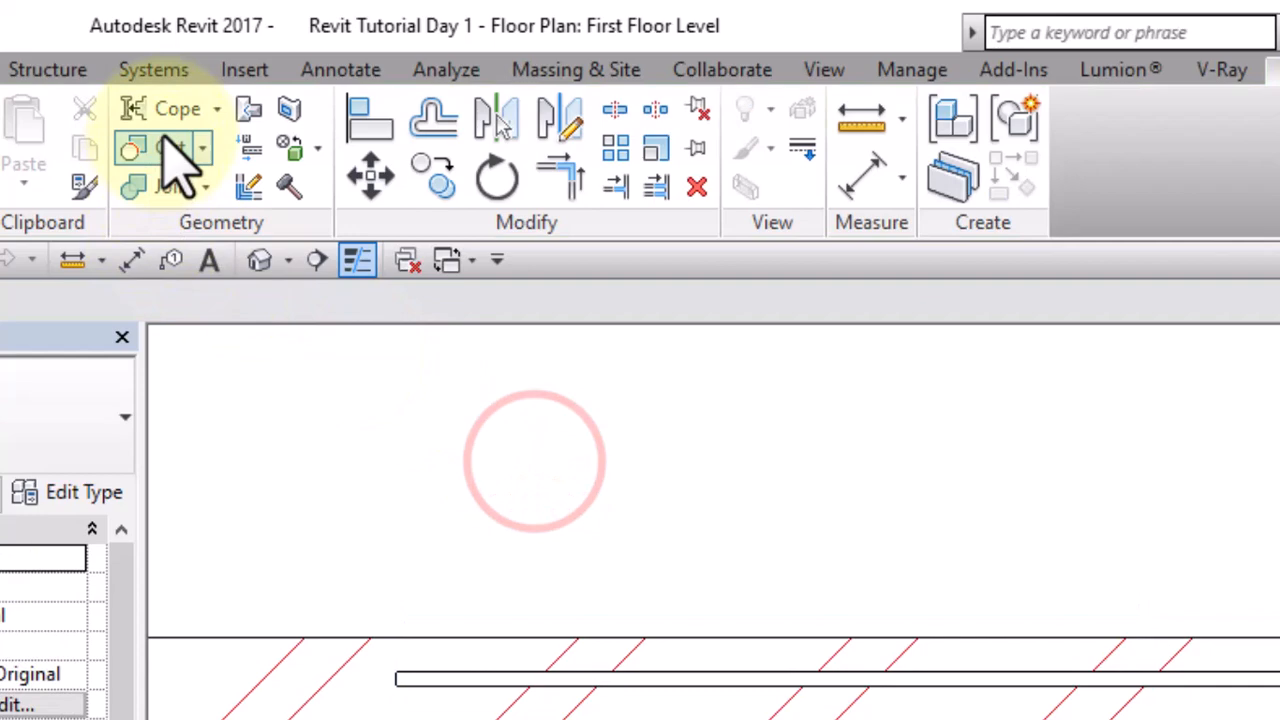
pyautogui.moveTo(168, 148)
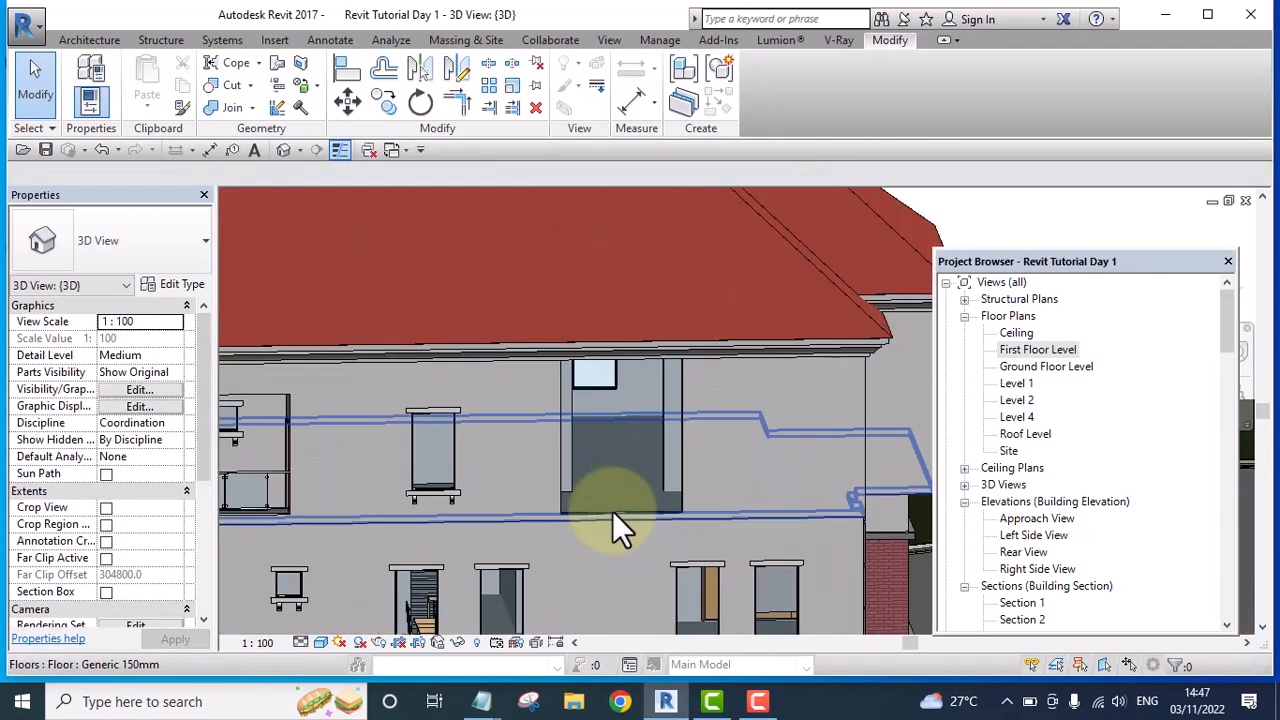
# - Select the rectangular curtain wall in the upper-floor wall of the 3D view
pyautogui.click(585, 505)
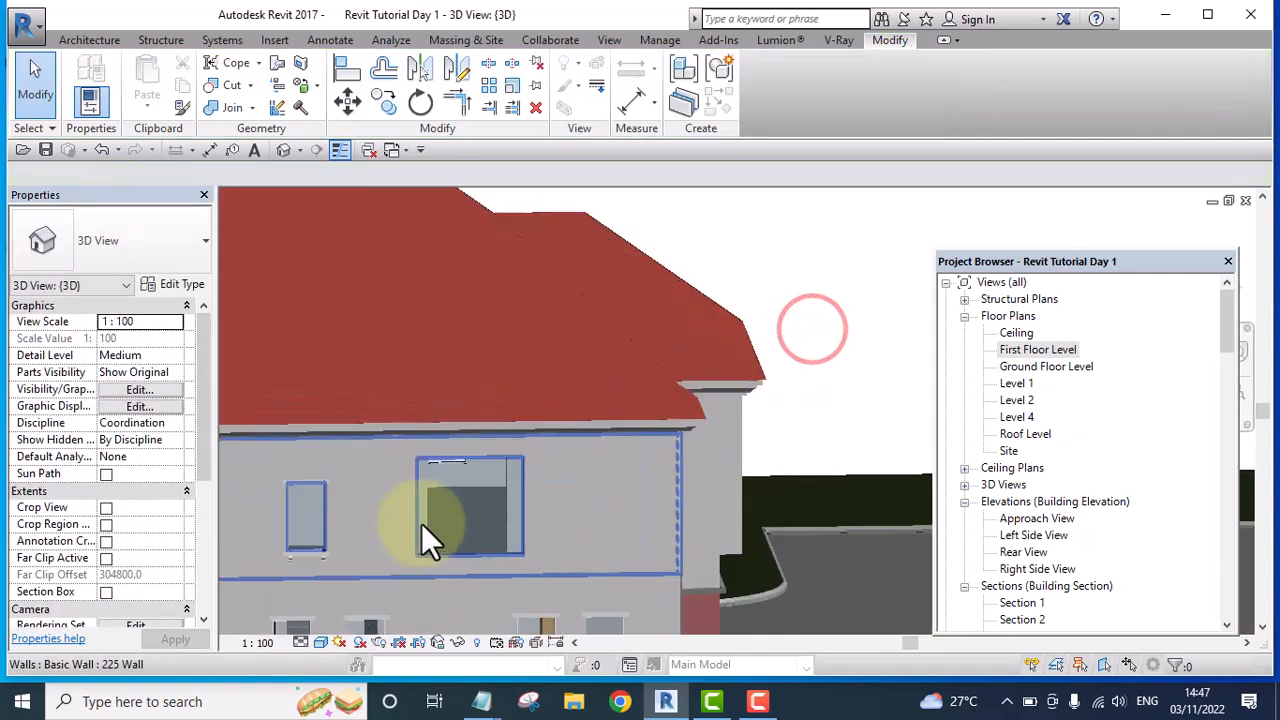
pyautogui.click(420, 490)
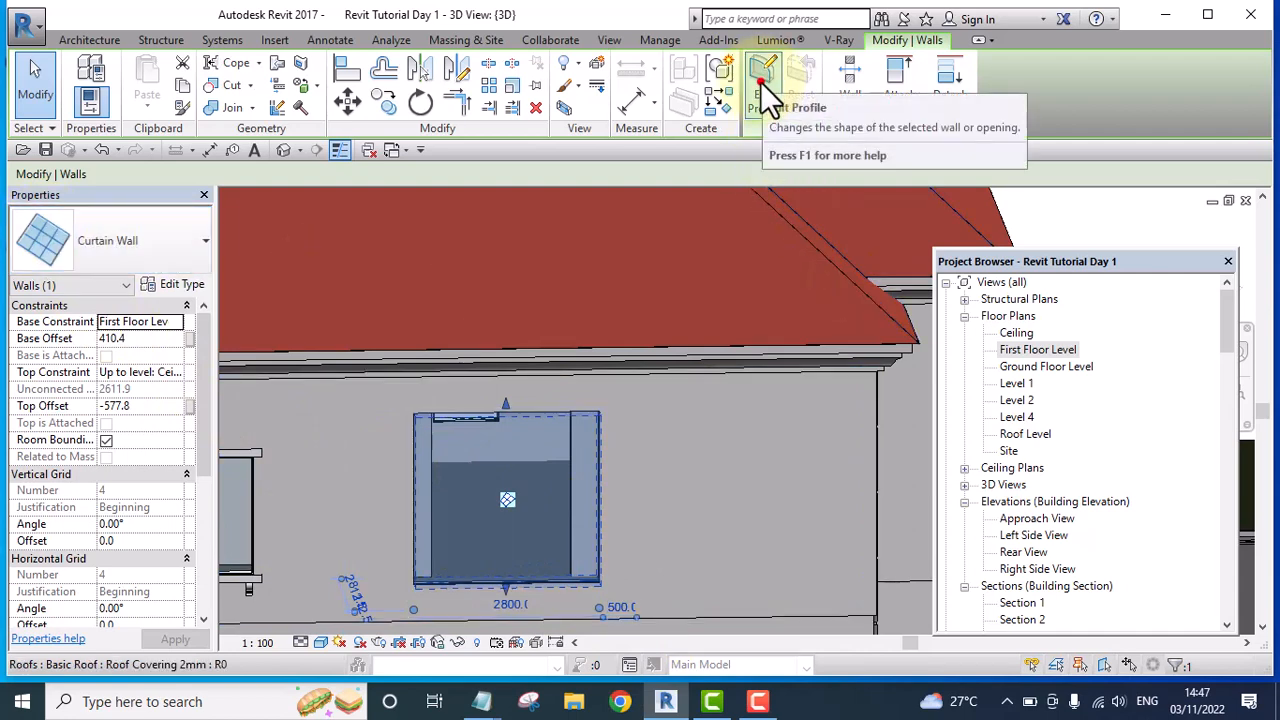
# - Enter Edit Profile on the curtain wall and show it in the Left Side View elevation
pyautogui.click(763, 75)
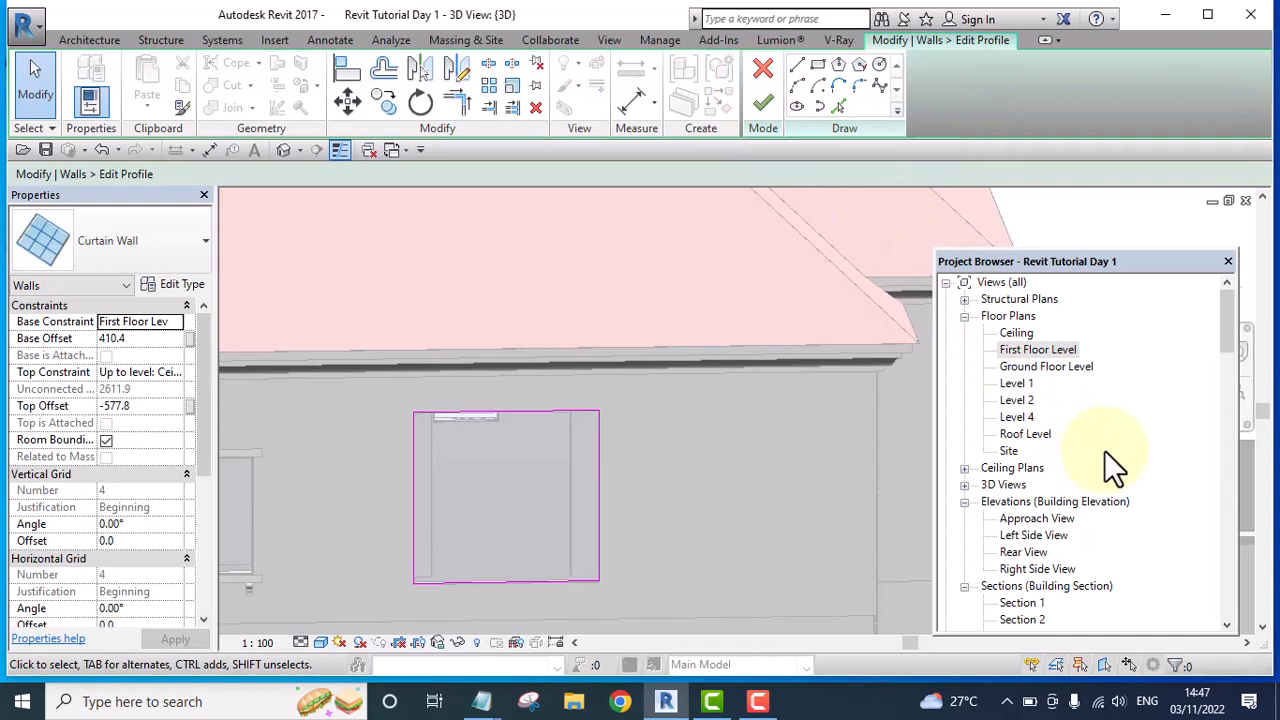
pyautogui.scroll(-3)
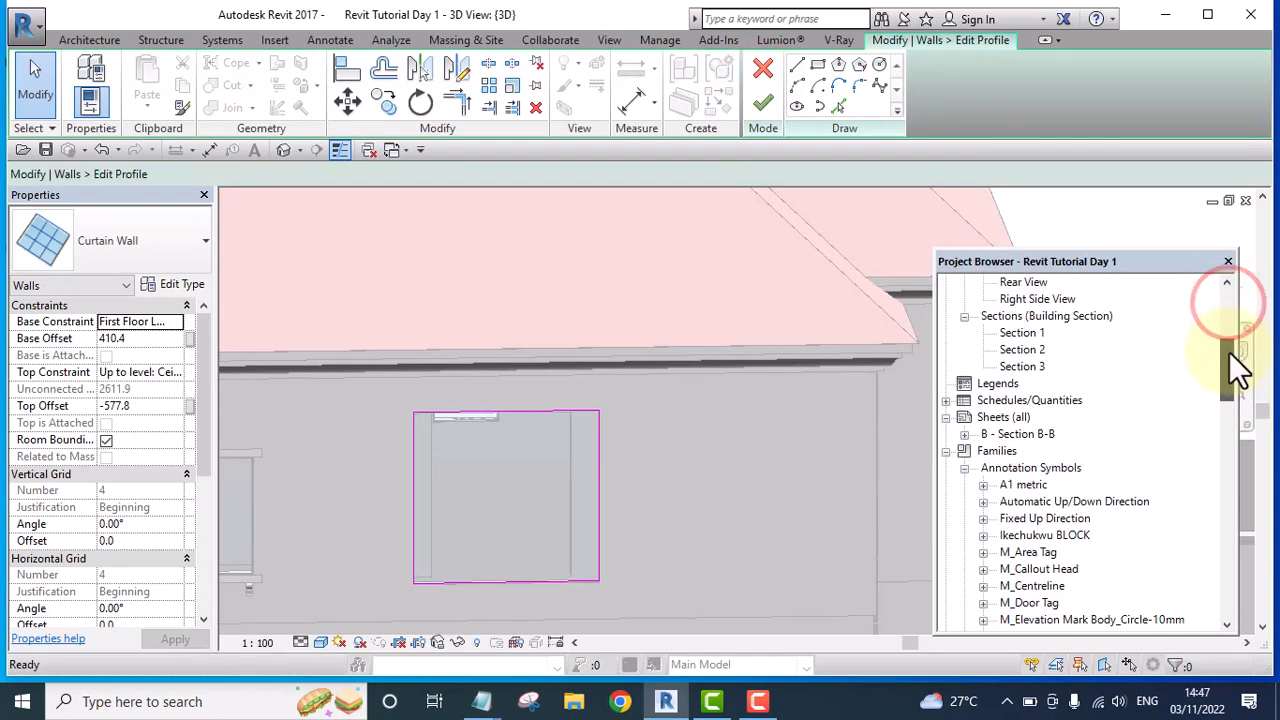
pyautogui.click(1038, 349)
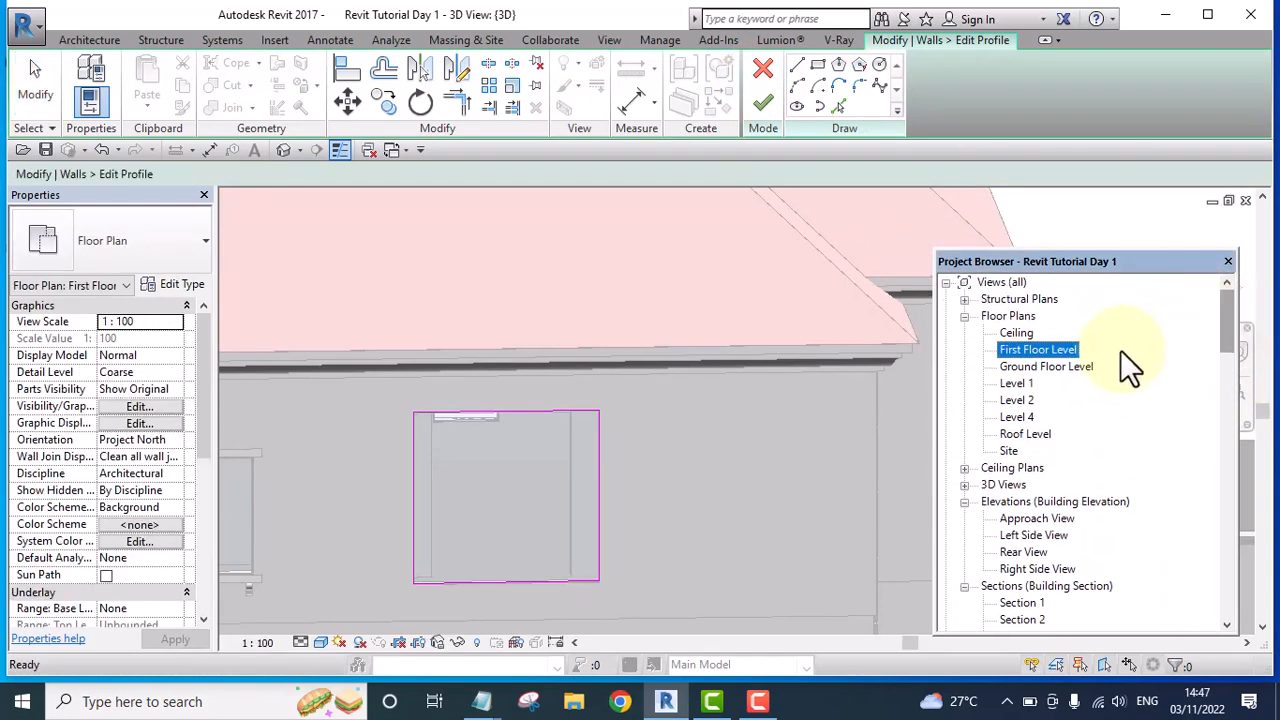
pyautogui.moveTo(1035, 518)
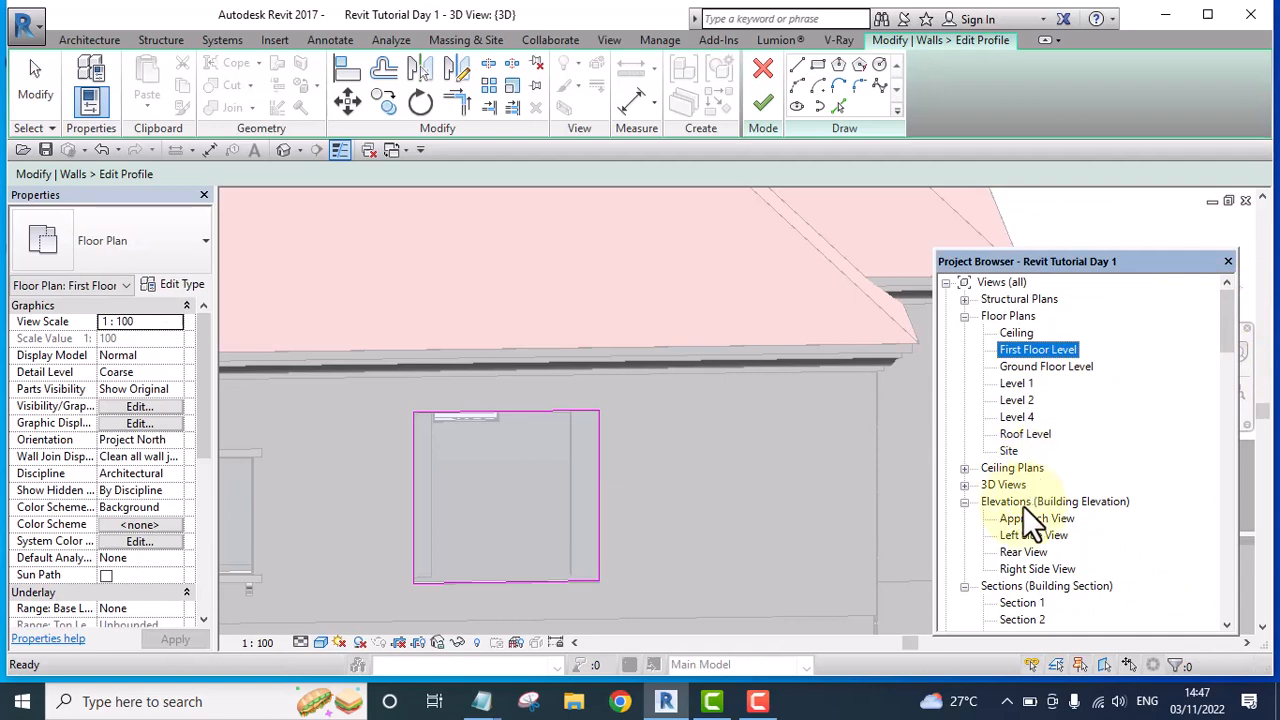
pyautogui.scroll(-3)
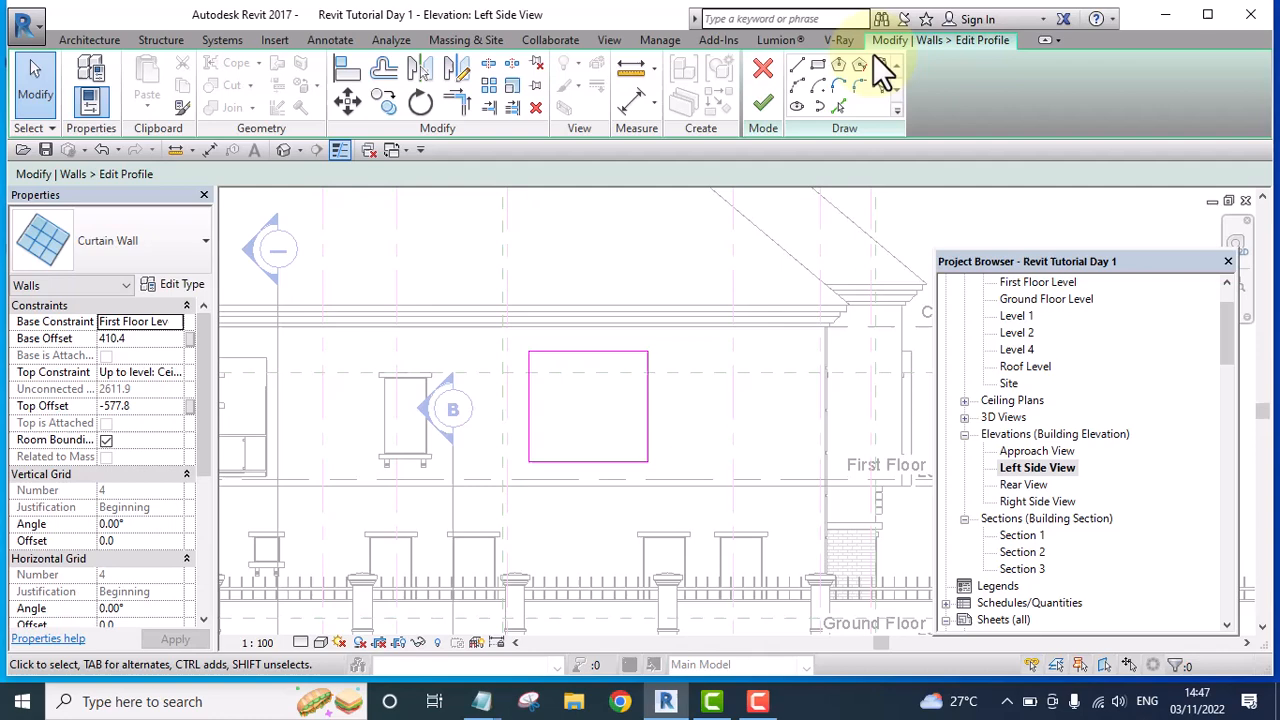
pyautogui.moveTo(880, 67)
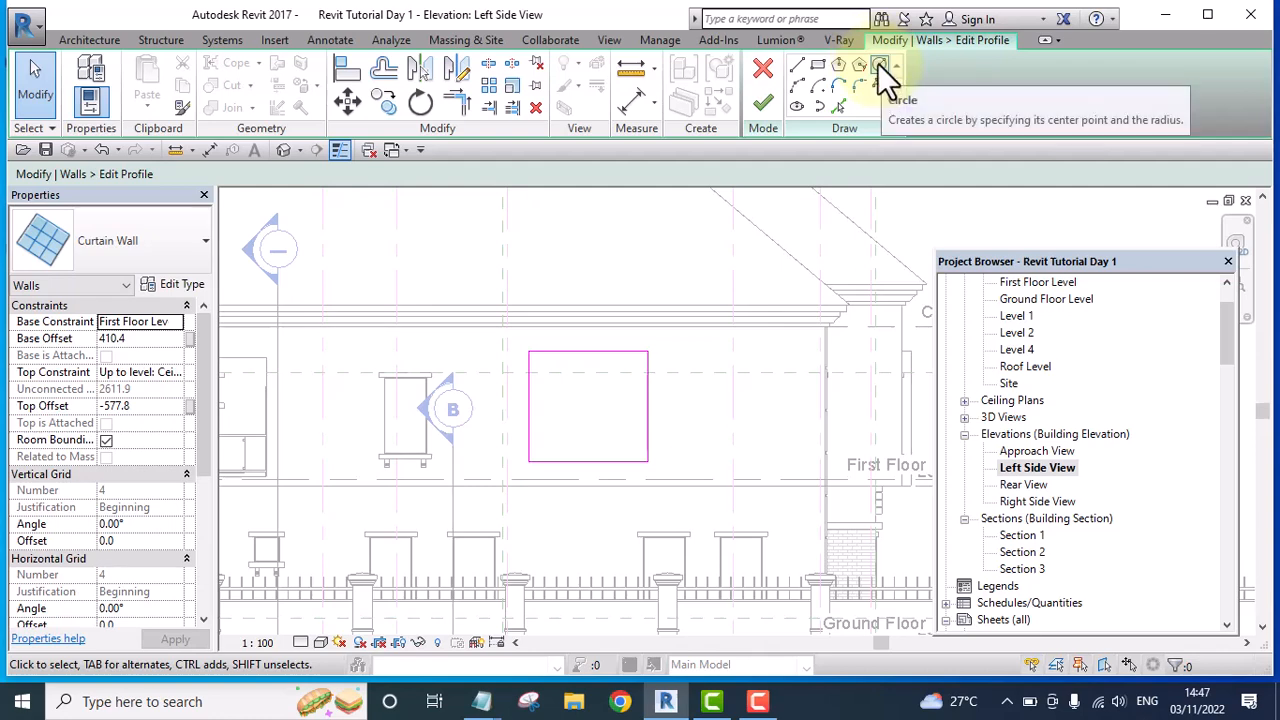
# - Sketch a circle inside the rectangular profile and finish edit mode
pyautogui.click(879, 64)
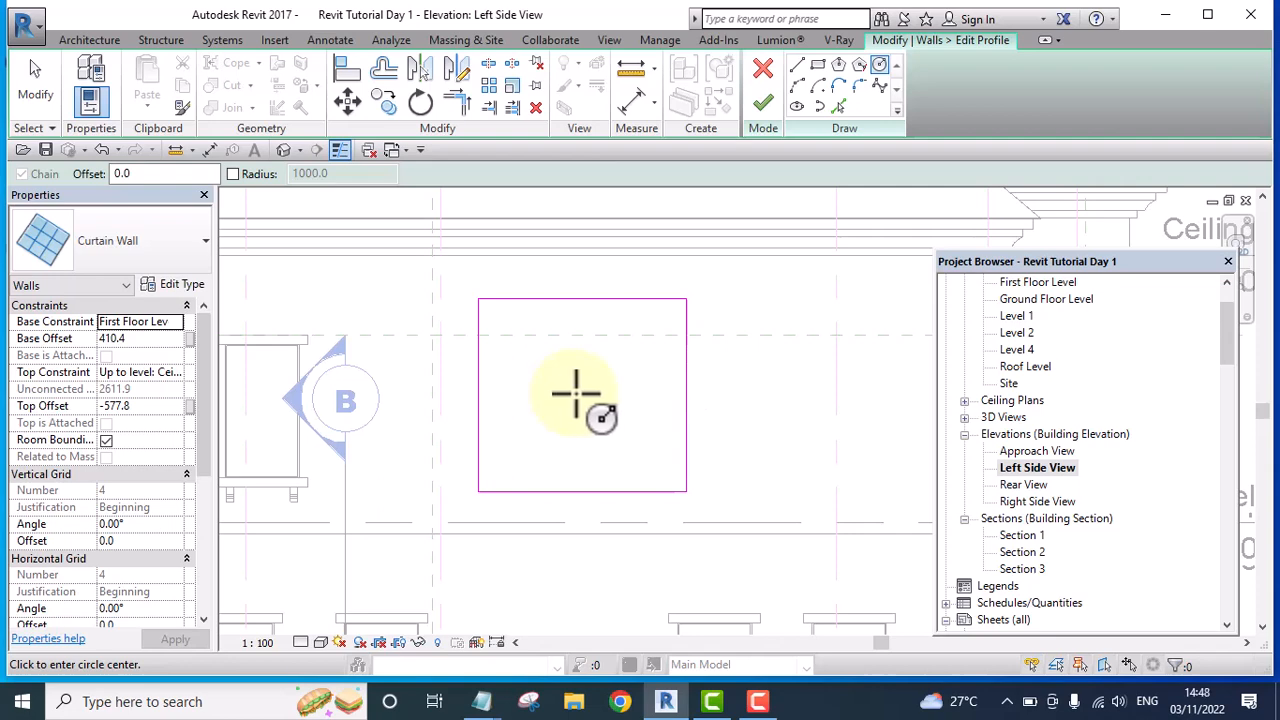
pyautogui.moveTo(575, 395); pyautogui.dragTo(690, 395)
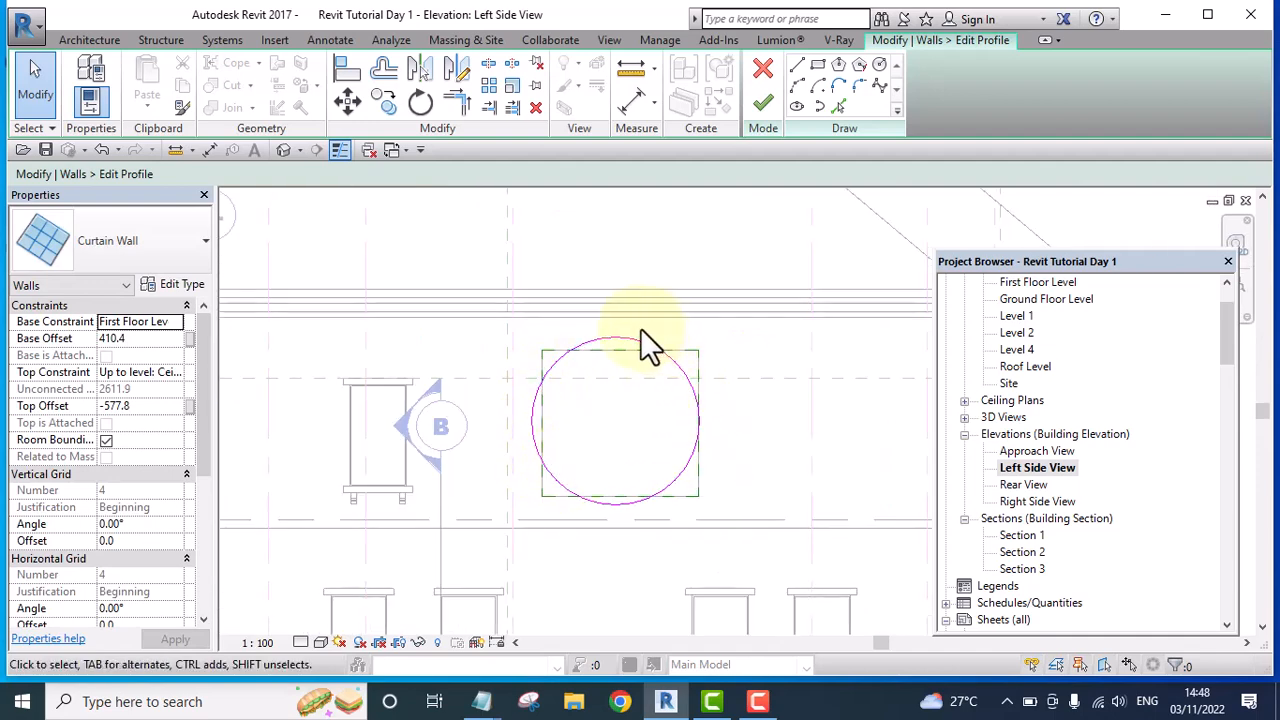
pyautogui.moveTo(570, 410)
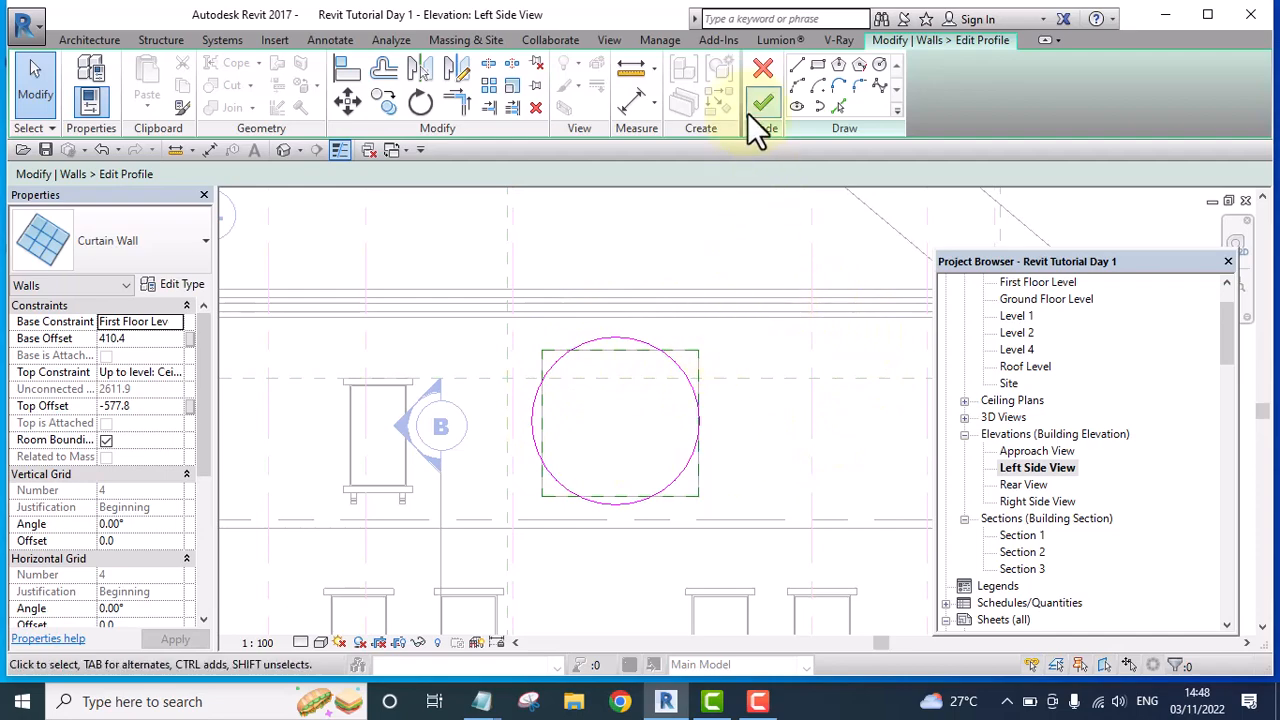
pyautogui.click(762, 103)
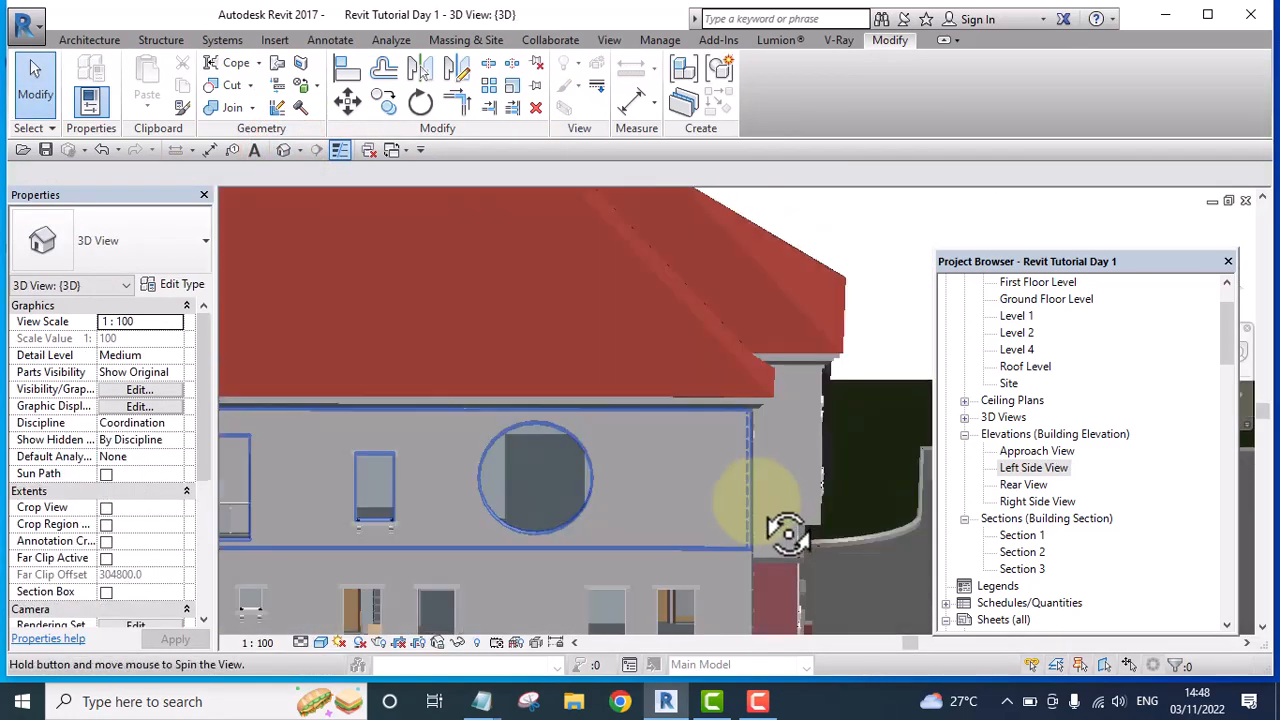
# - Orbit the 3D model, then open Left Side View zoomed onto the round curtain wall
pyautogui.moveTo(785, 530); pyautogui.dragTo(615, 440)
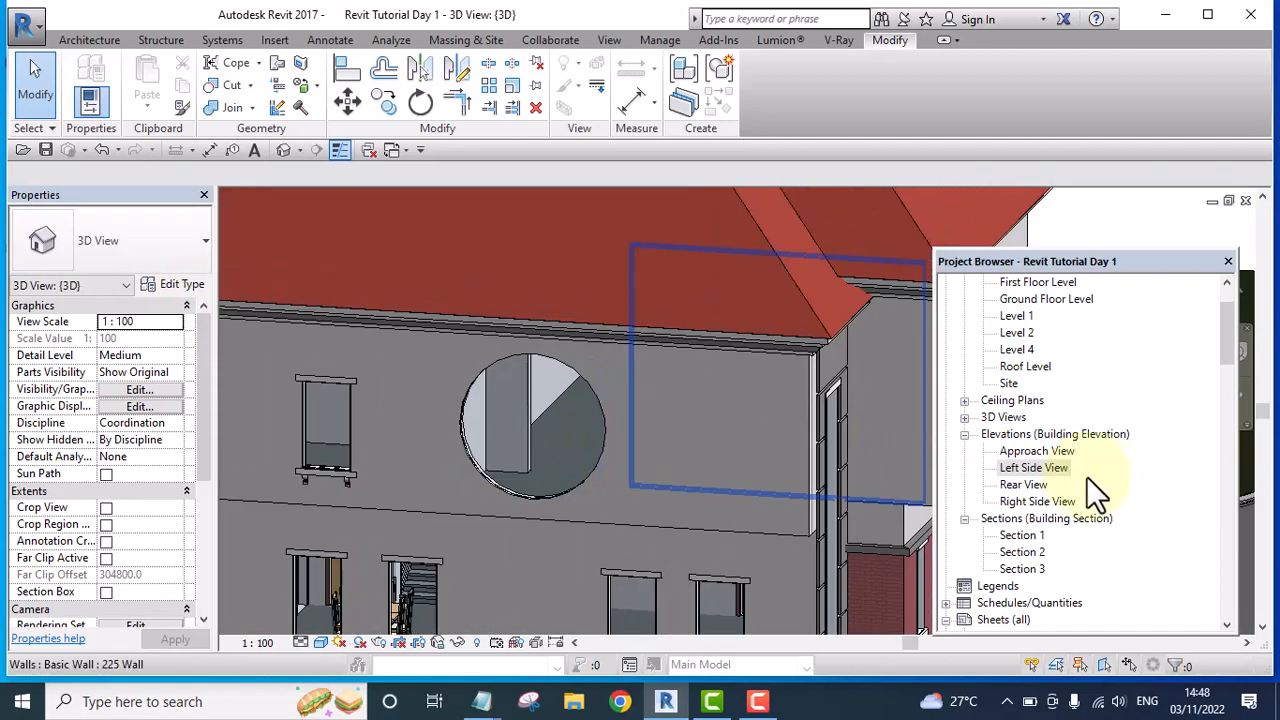
pyautogui.doubleClick(1033, 467)
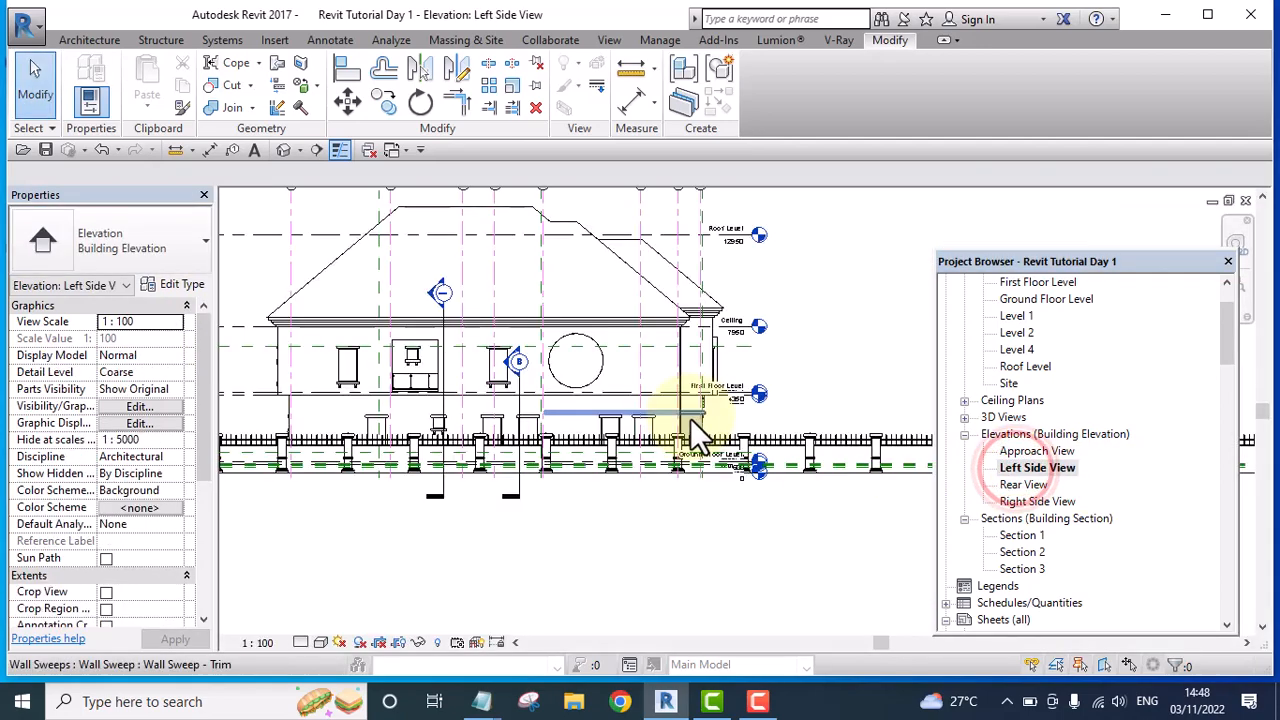
pyautogui.moveTo(700, 430); pyautogui.dragTo(910, 385)
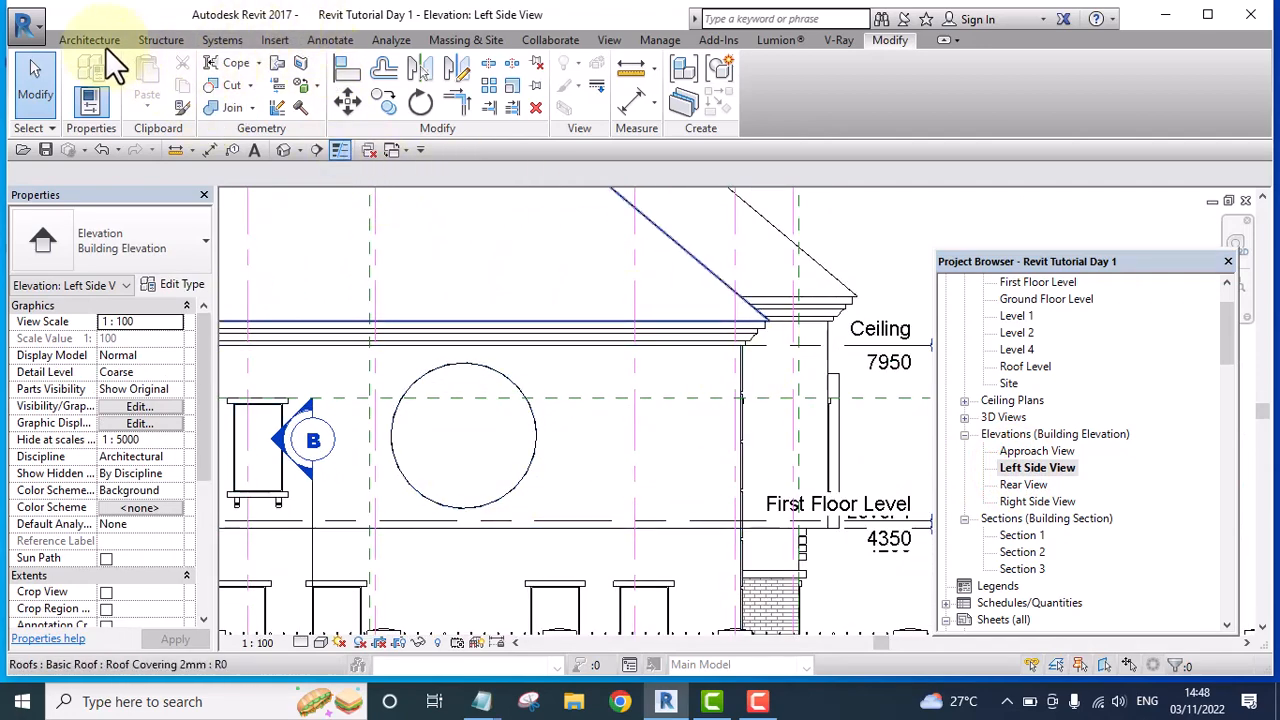
# - Start the Curtain Grid tool from the Architecture tab
pyautogui.click(89, 40)
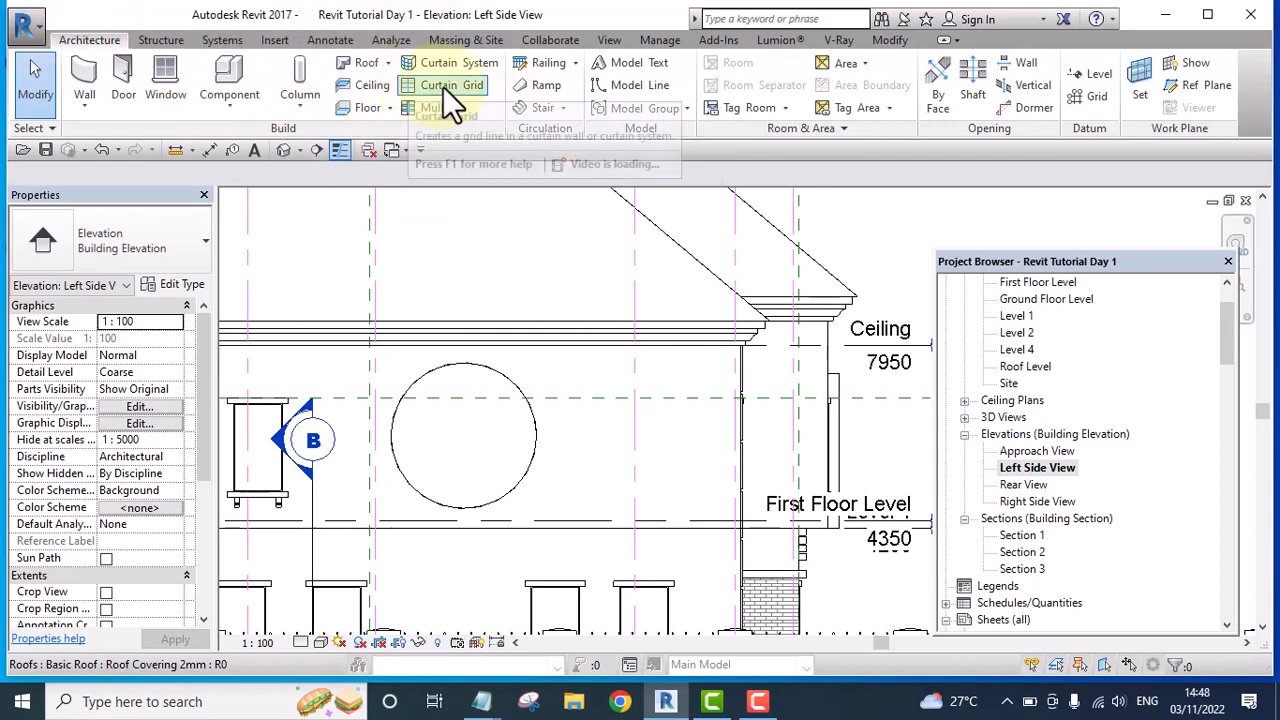
pyautogui.click(451, 85)
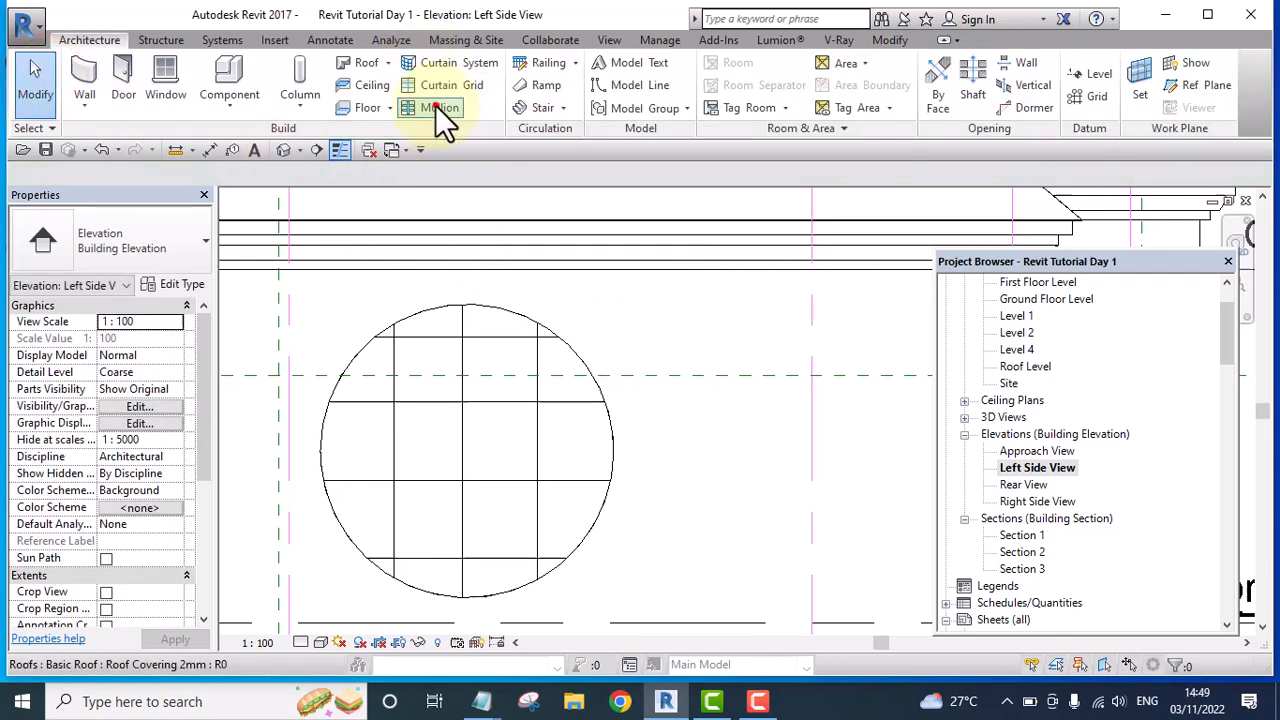
# - Add mullions to all grid lines, then switch to the Default 3D view
pyautogui.click(437, 107)
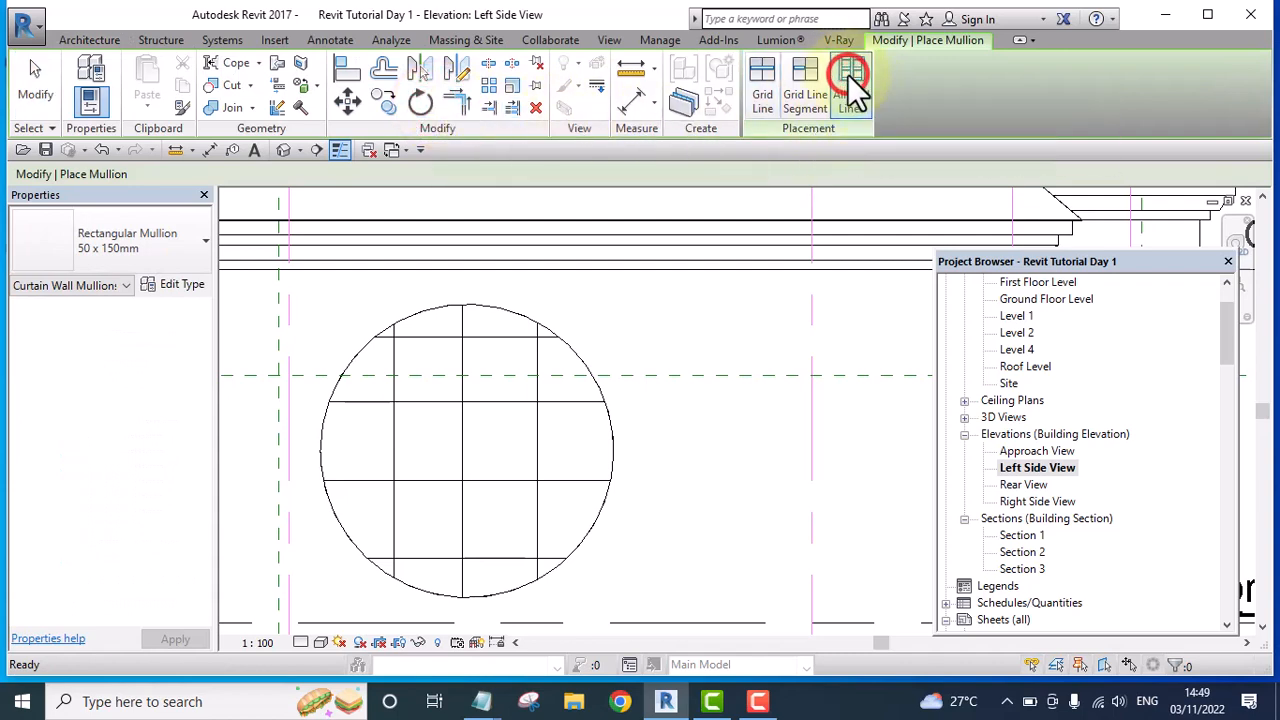
pyautogui.click(851, 85)
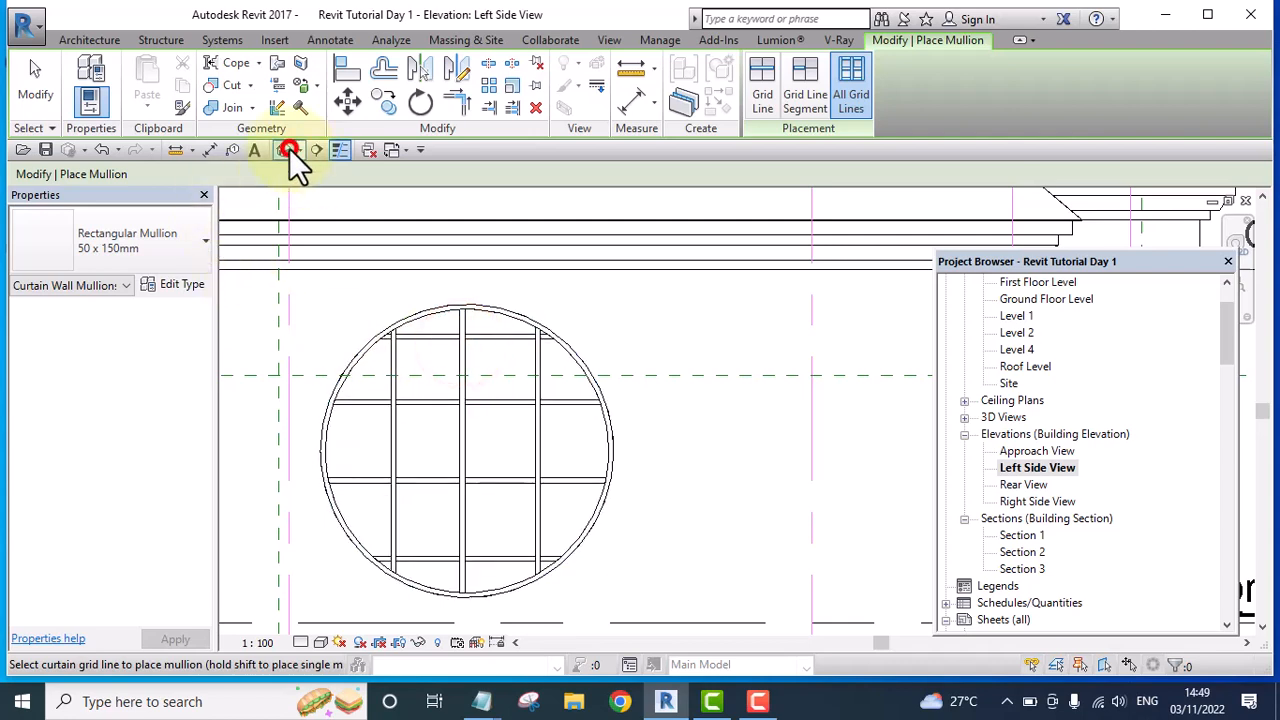
pyautogui.click(290, 150)
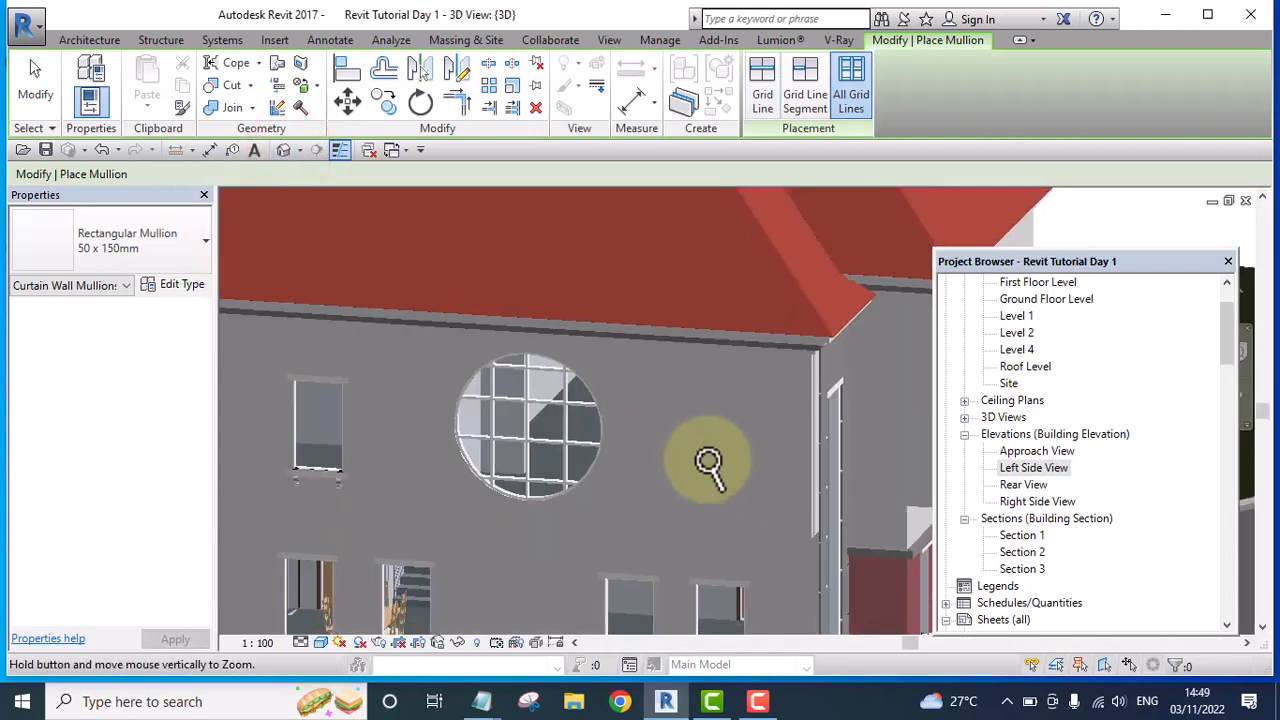